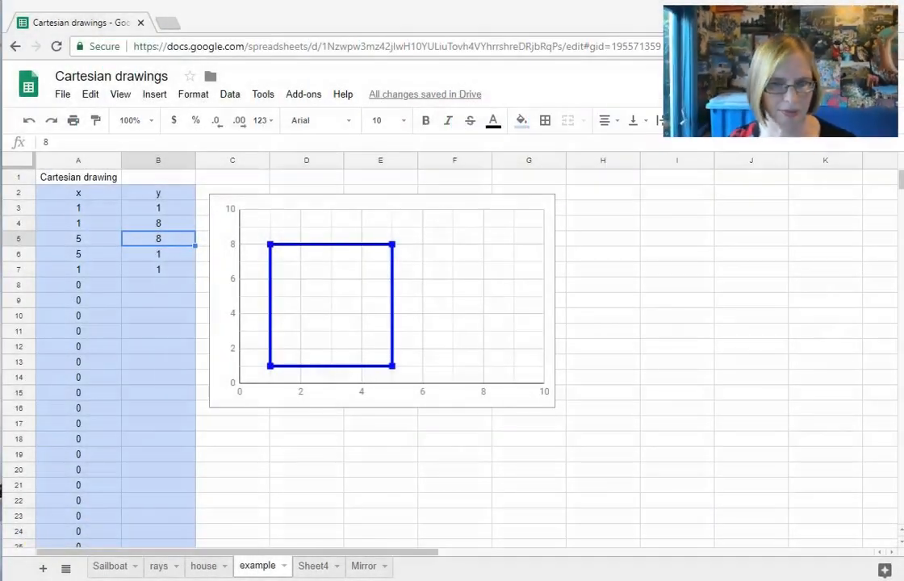
mouse_move(498, 477)
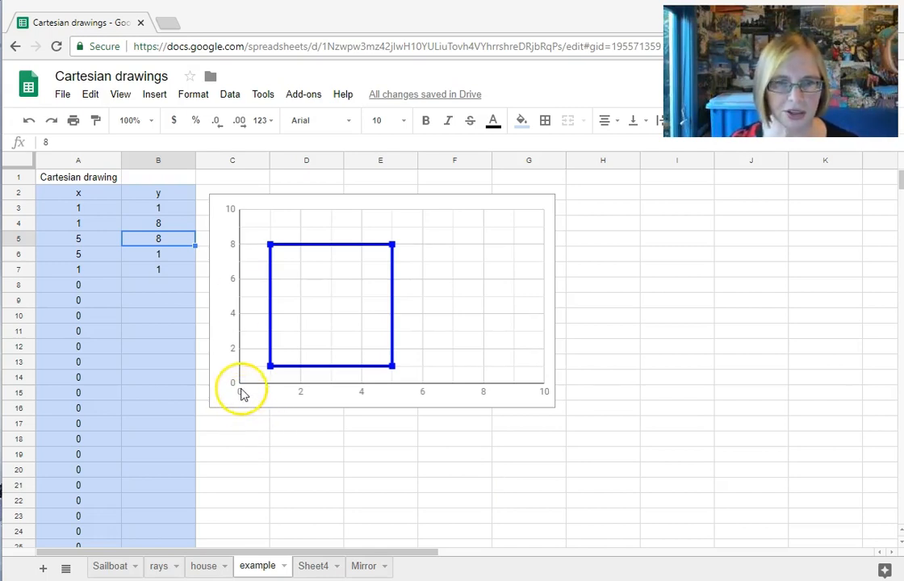
mouse_move(533, 398)
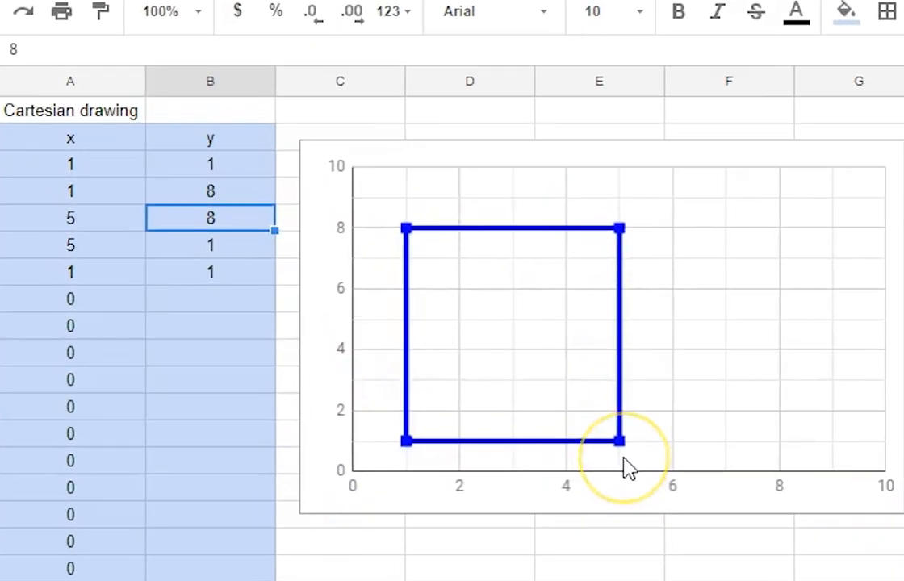
mouse_move(638, 234)
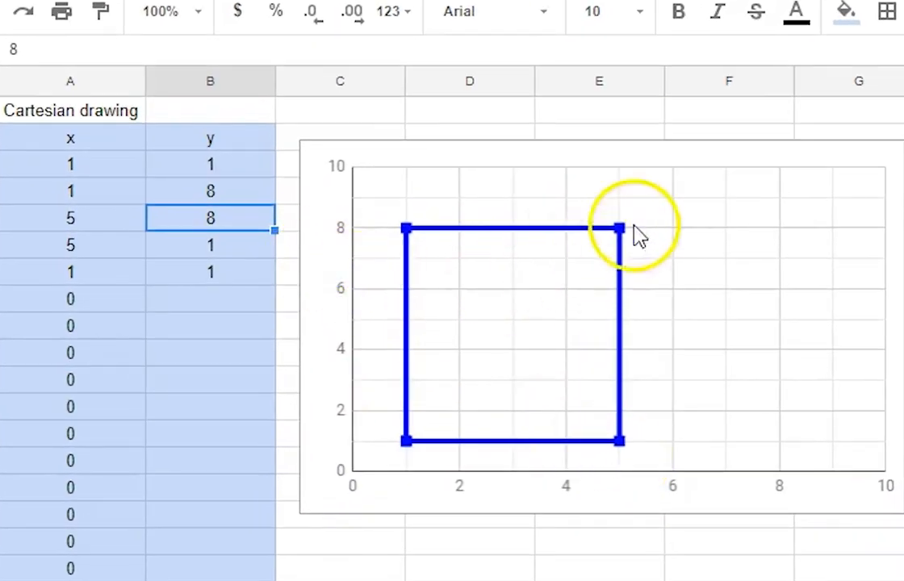
mouse_move(628, 239)
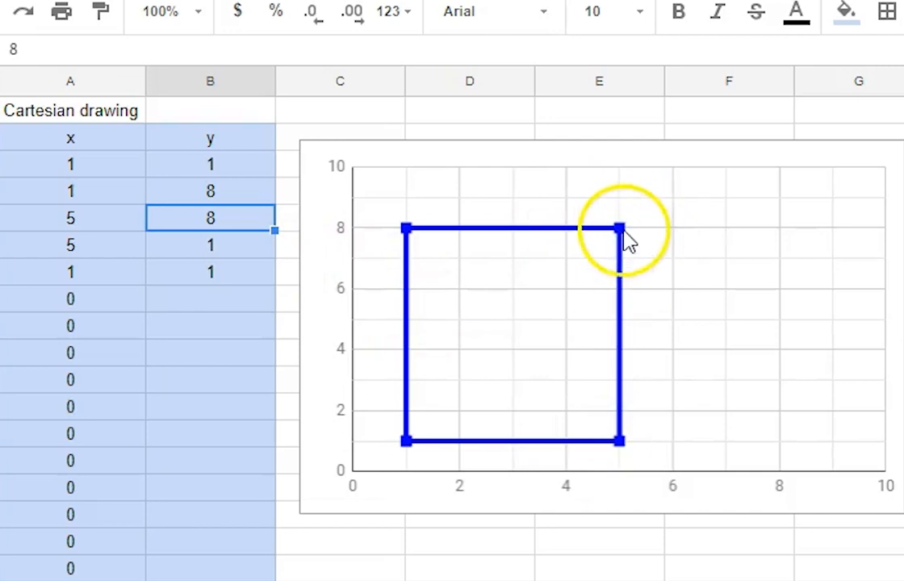
mouse_move(662, 416)
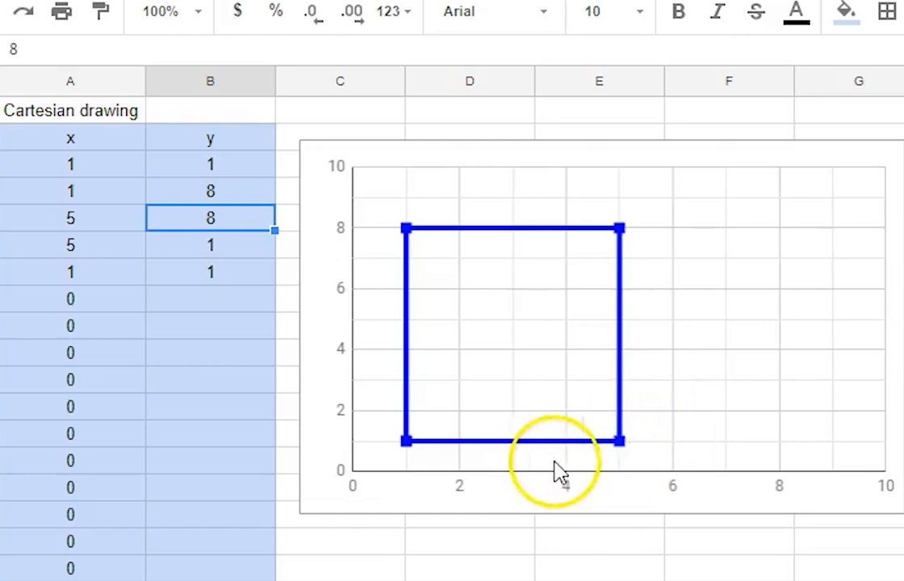
mouse_move(625, 450)
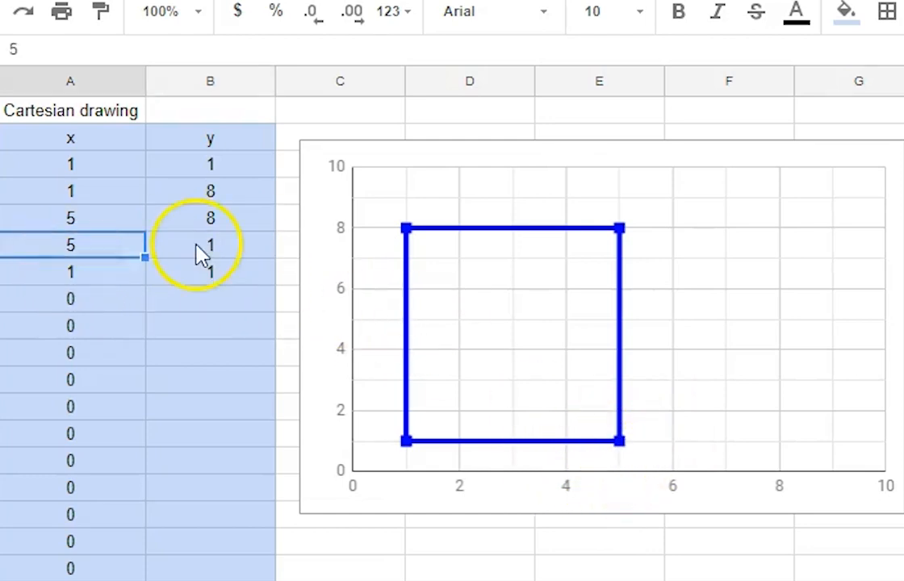
Change the right corners' x values in A6 and A5 to 8, widening the rectangle
left_click(210, 245)
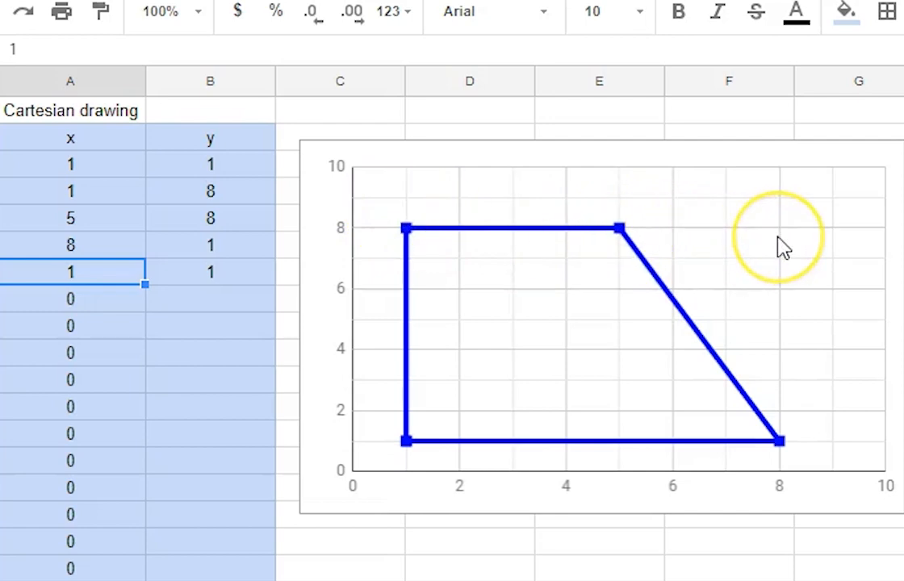
mouse_move(164, 208)
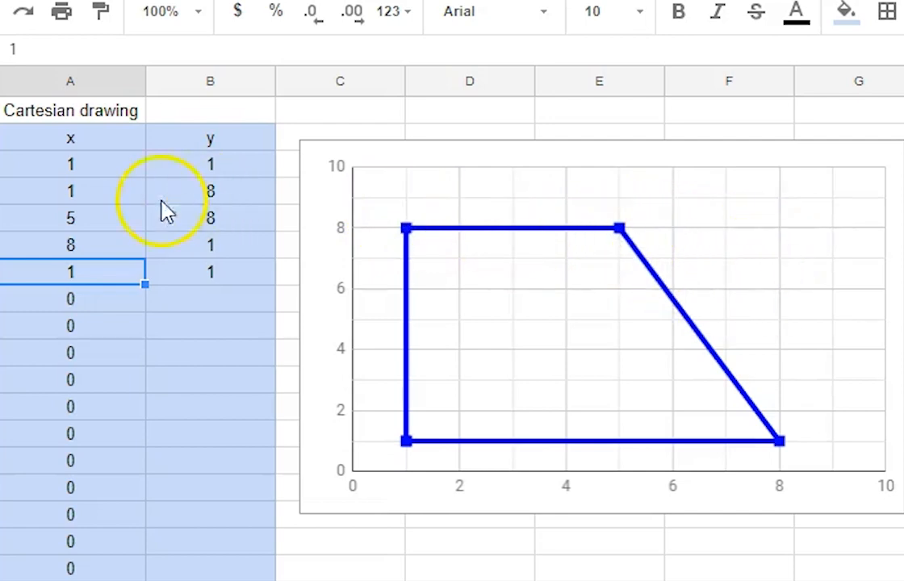
left_click(70, 218)
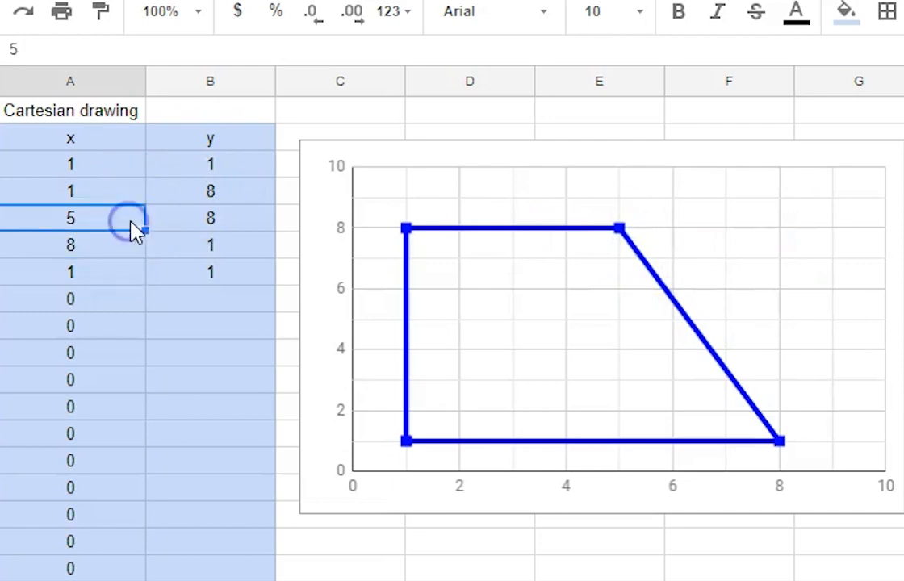
type("8")
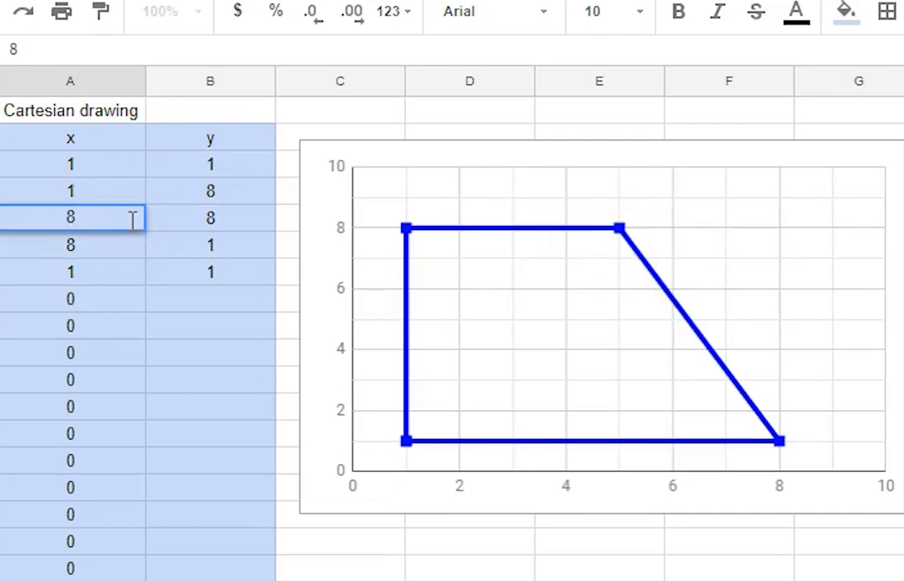
left_click(70, 244)
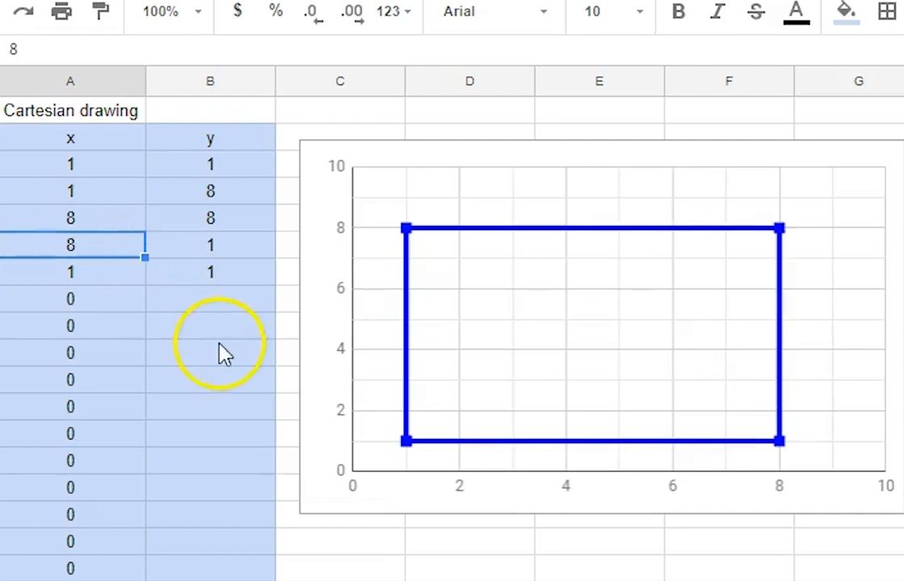
mouse_move(518, 299)
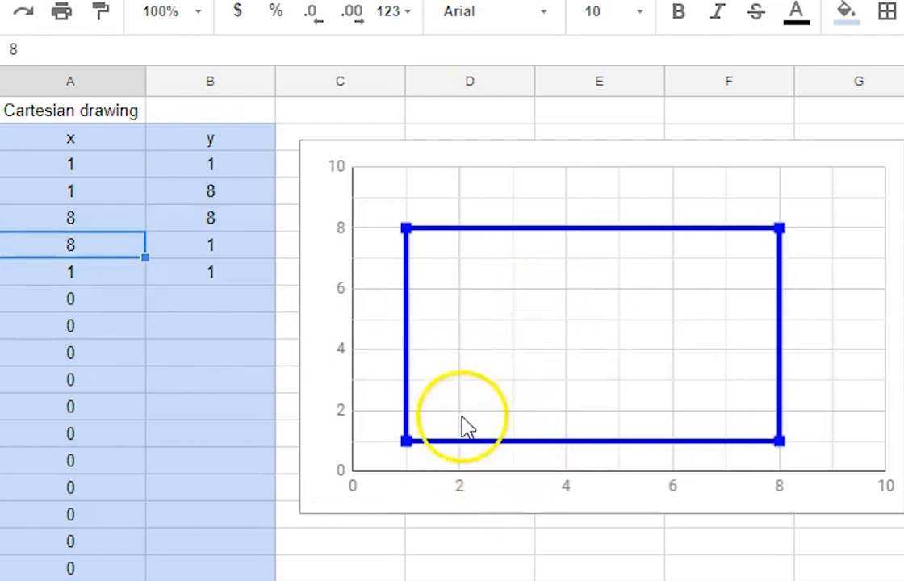
mouse_move(117, 315)
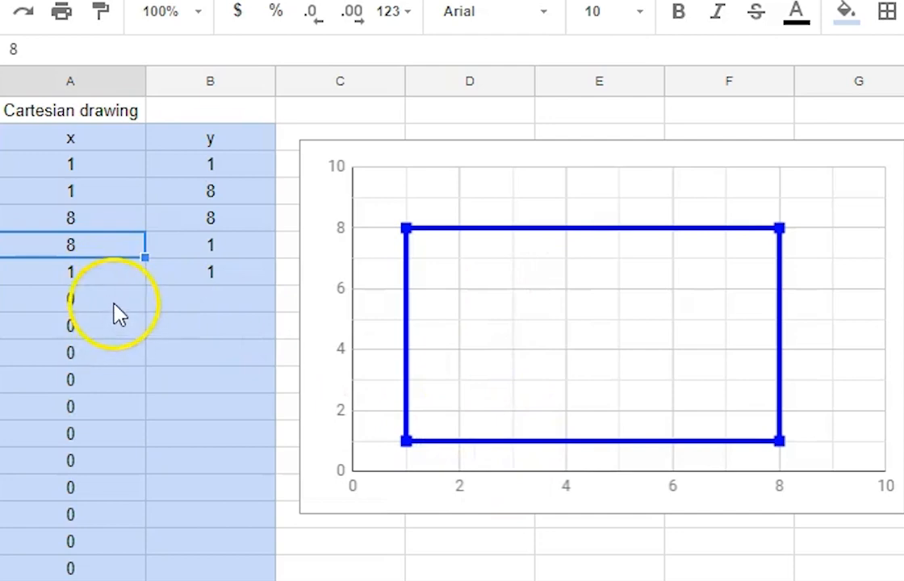
Add a break row after the rectangle with x 0 and an empty y value
left_click(70, 299)
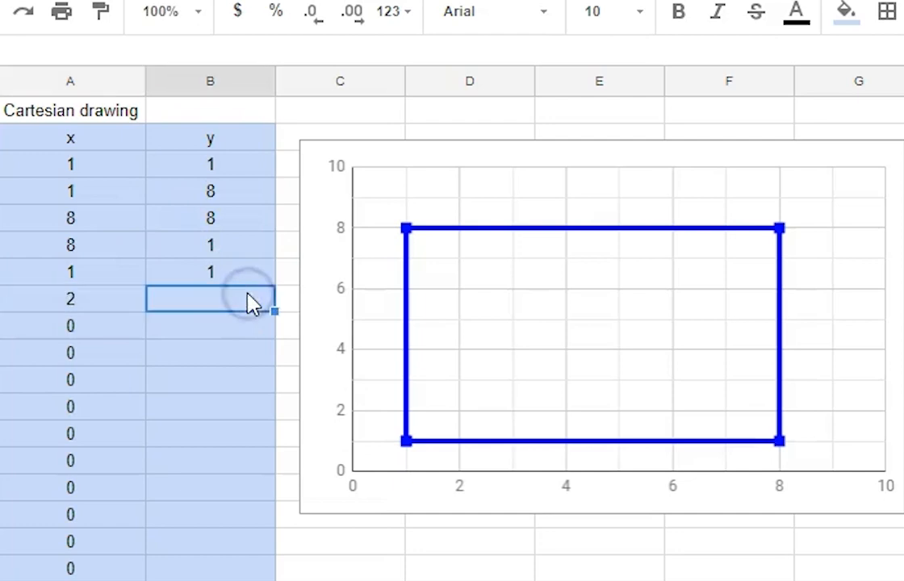
type("2")
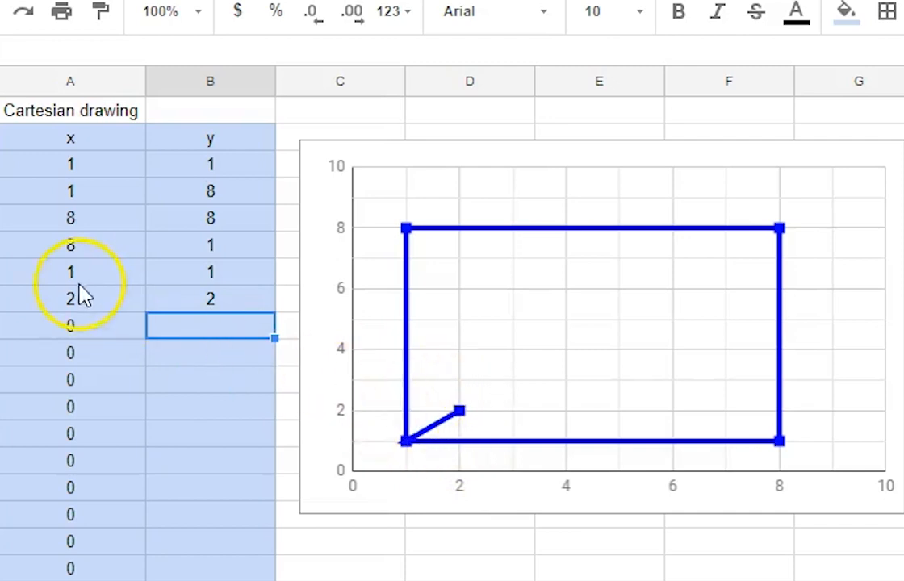
left_click(70, 298)
type("0")
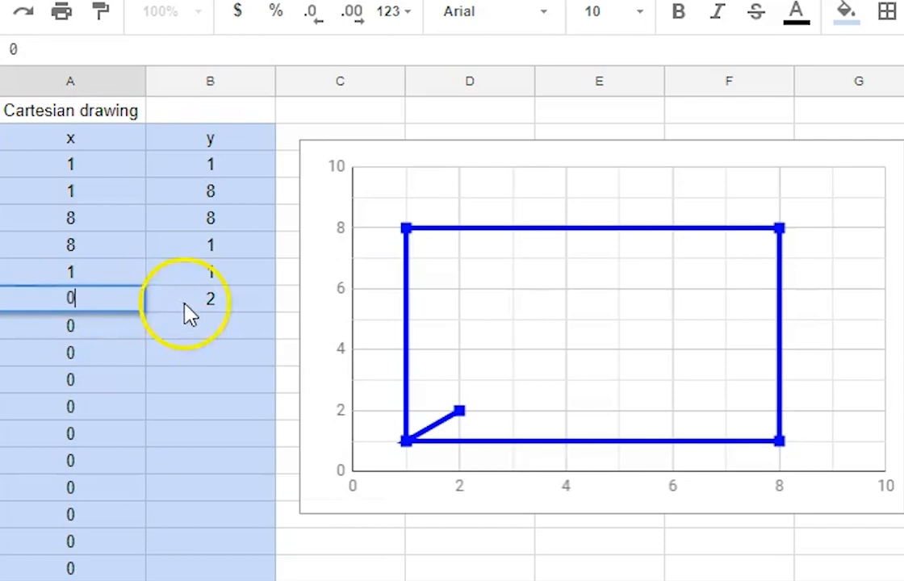
left_click(210, 299)
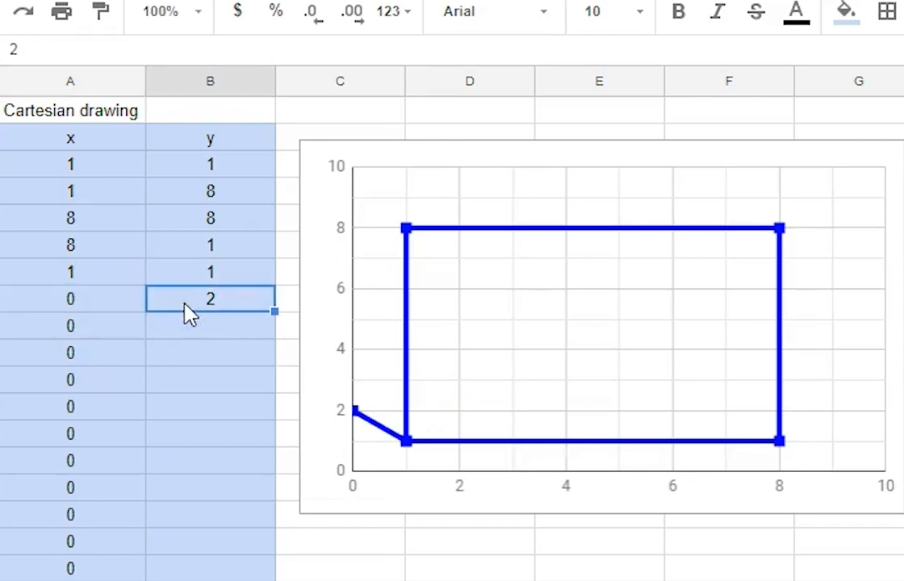
key("Delete")
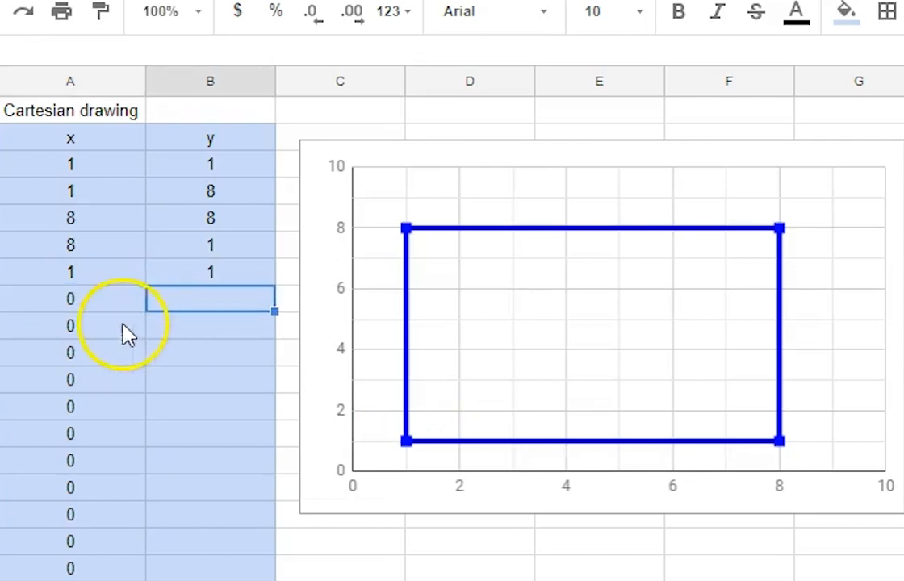
Enter the new line's points (2,2), (4,2) and (4,5) in rows 9–11
type("2")
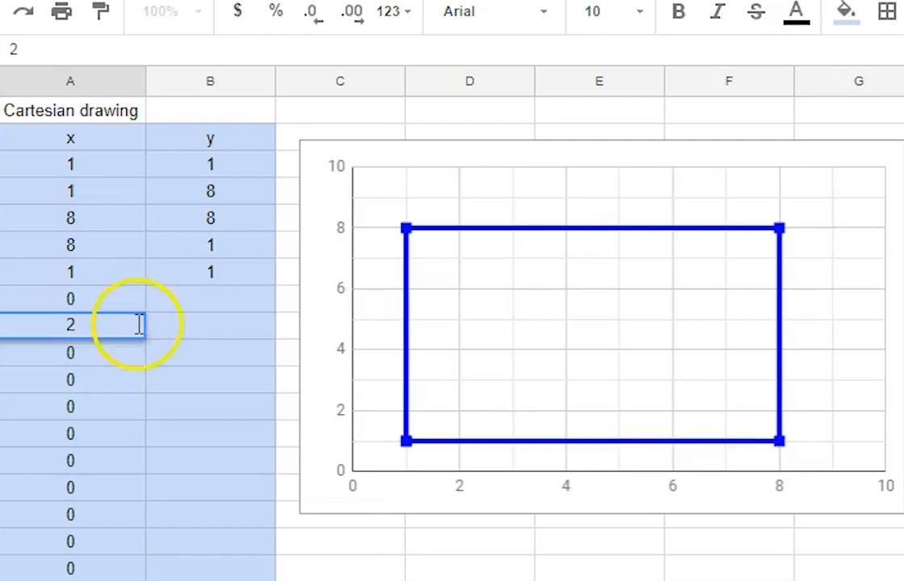
mouse_move(159, 335)
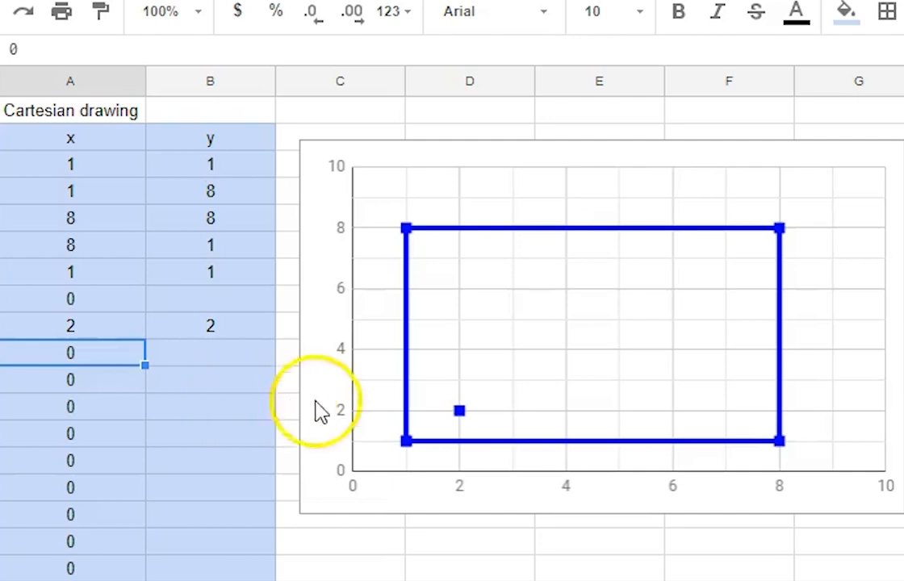
mouse_move(577, 420)
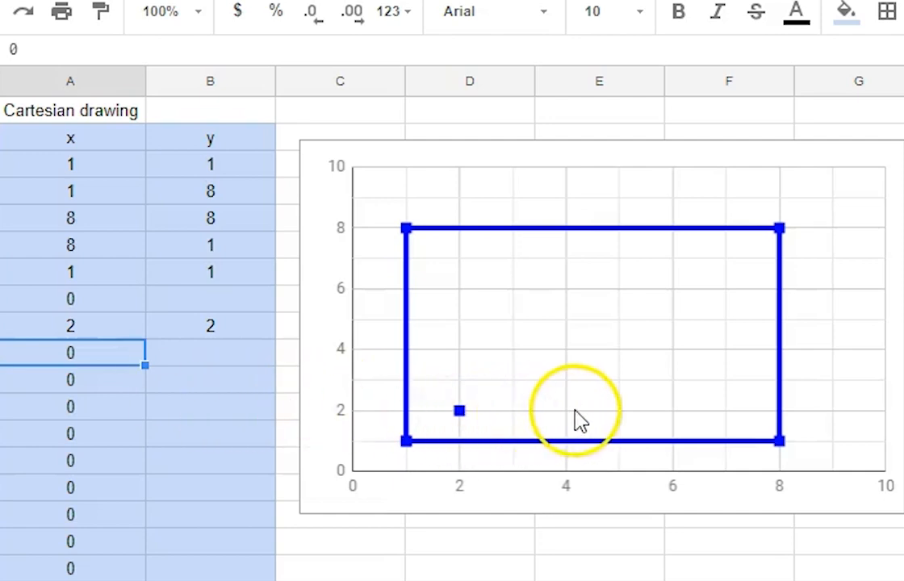
type("4")
left_click(211, 353)
type("2")
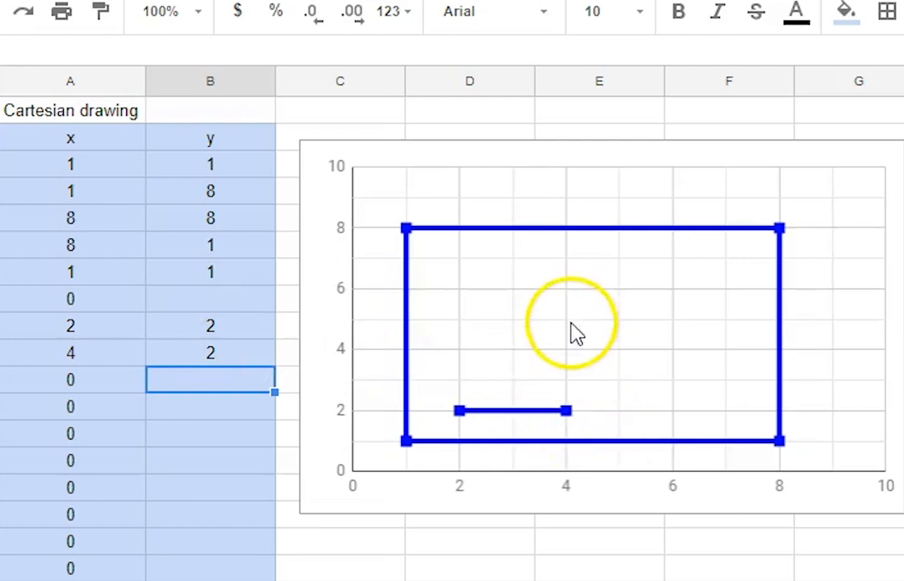
left_click(121, 379)
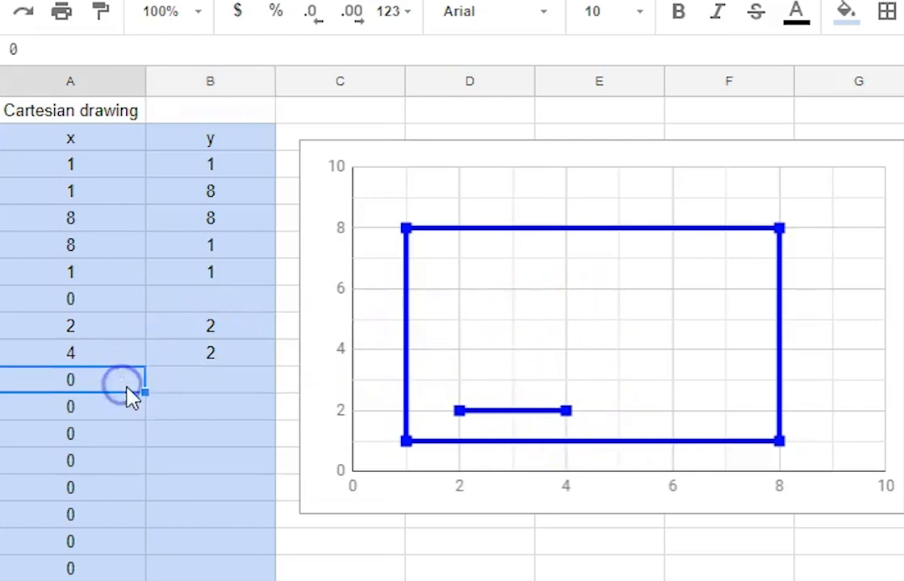
type("4")
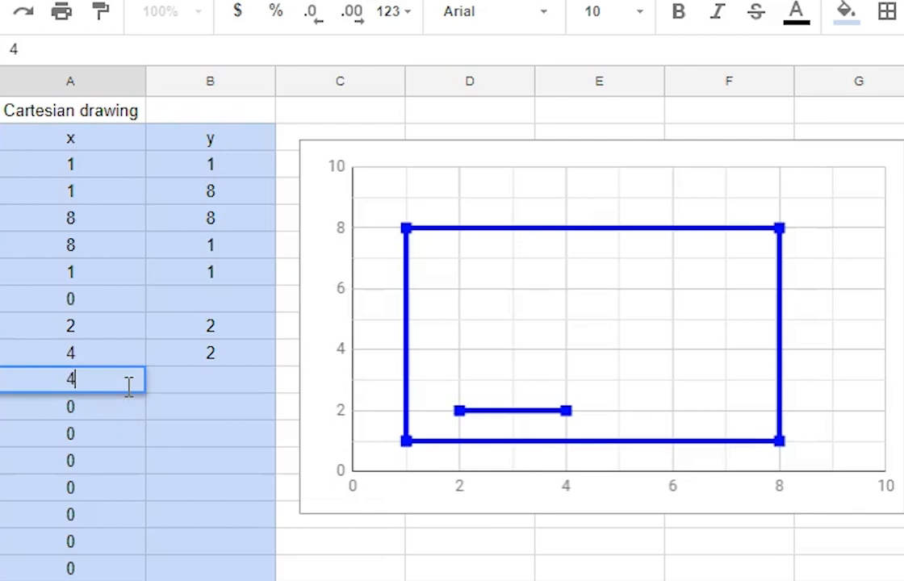
type("5")
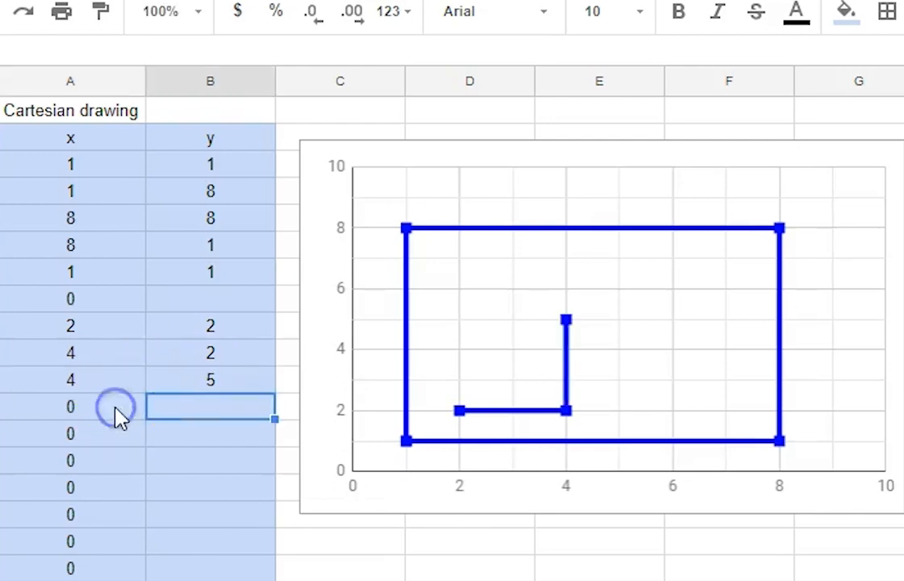
left_click(70, 406)
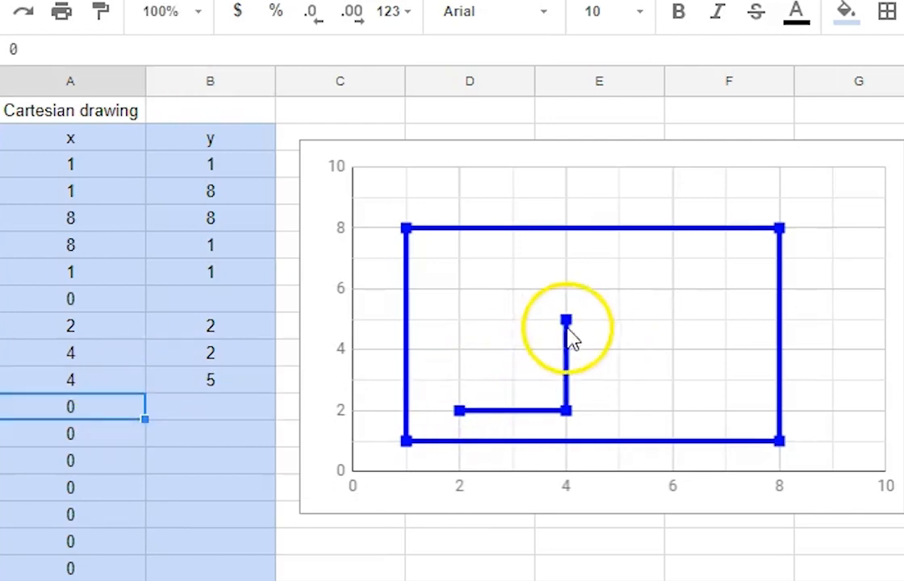
mouse_move(205, 327)
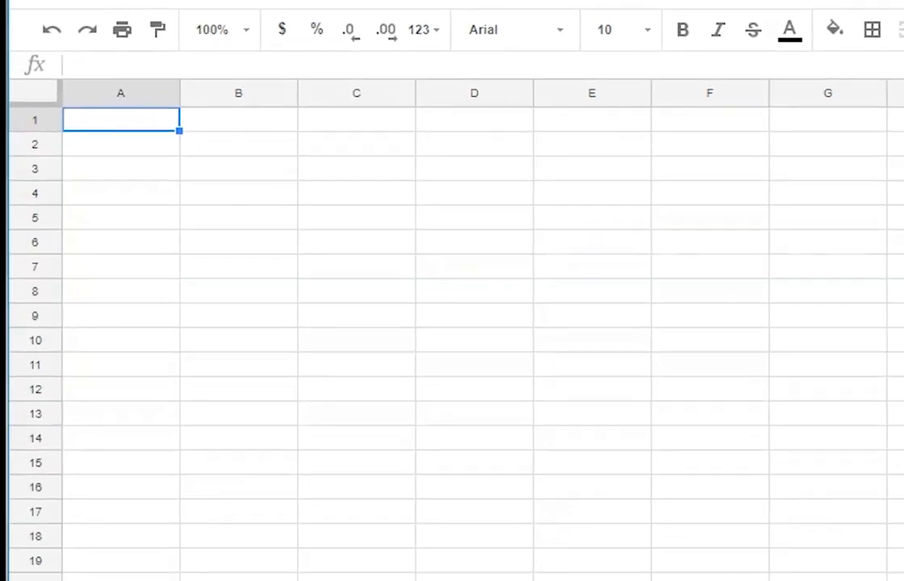
mouse_move(391, 468)
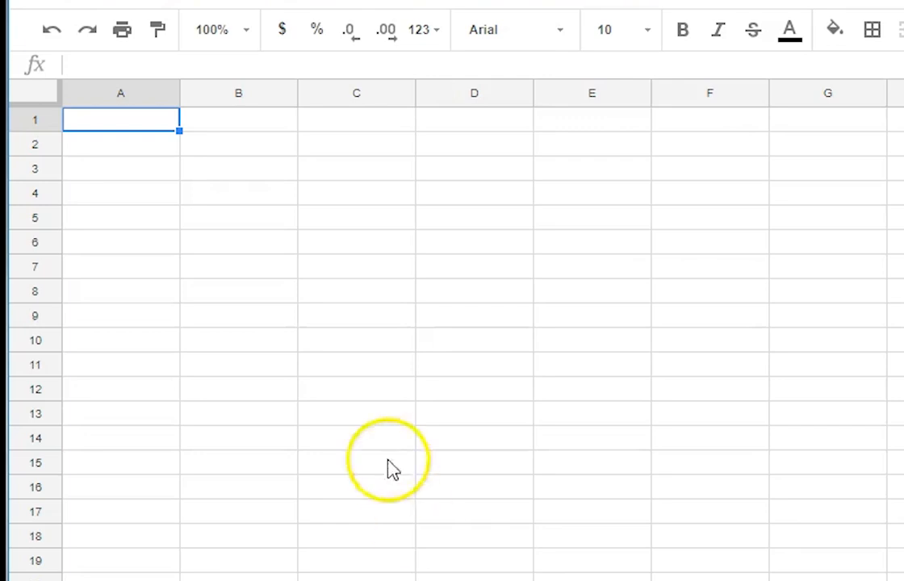
mouse_move(161, 125)
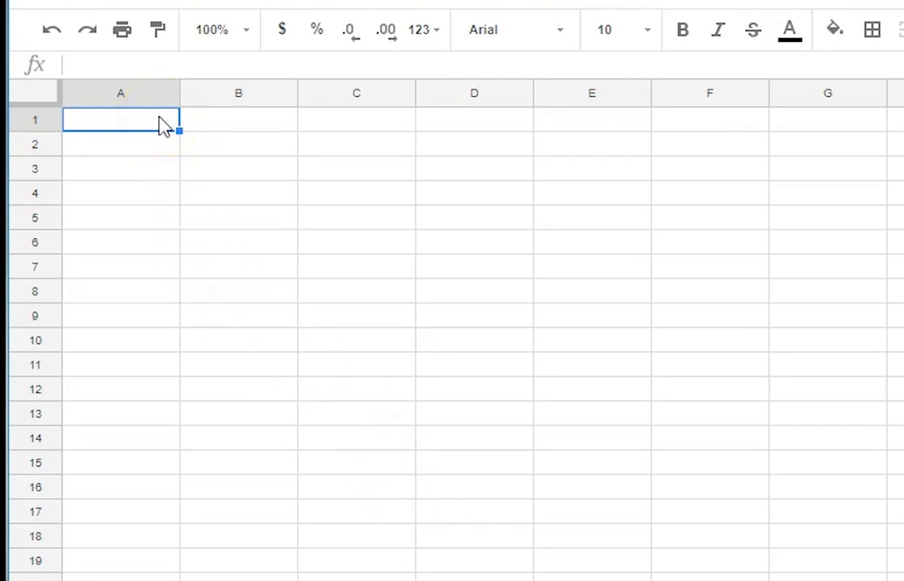
Enter title 'Cartesian drawings', headers x and y, and 0 as the first x value
type("Cartesia")
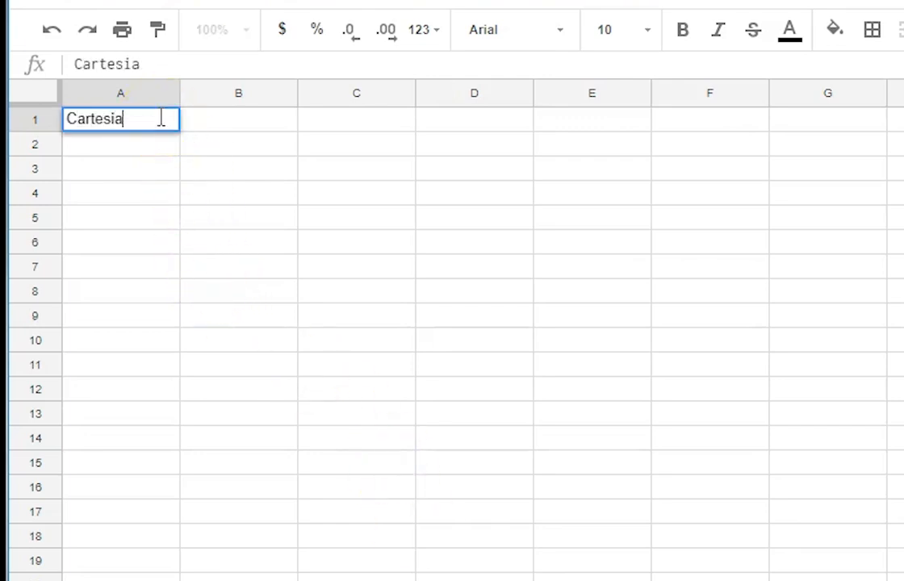
type("n drawing")
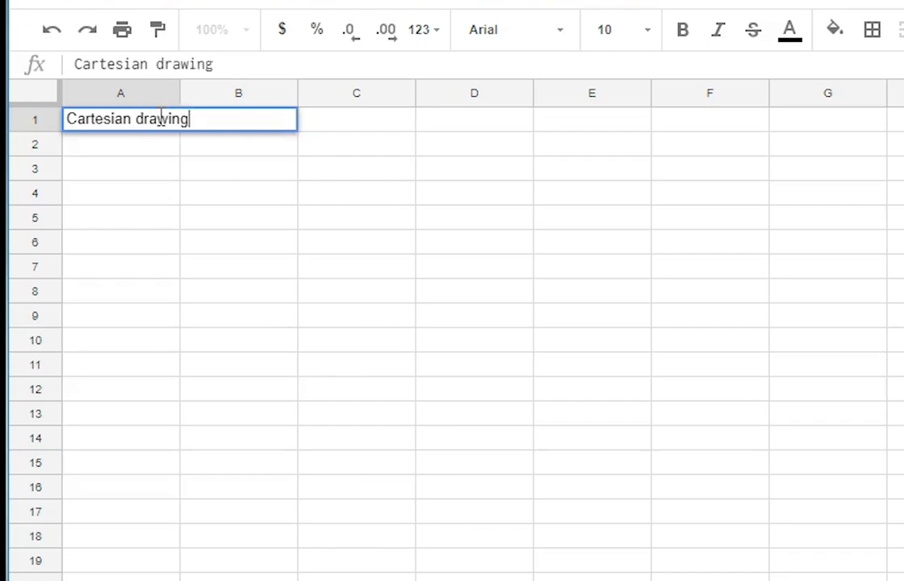
type("s")
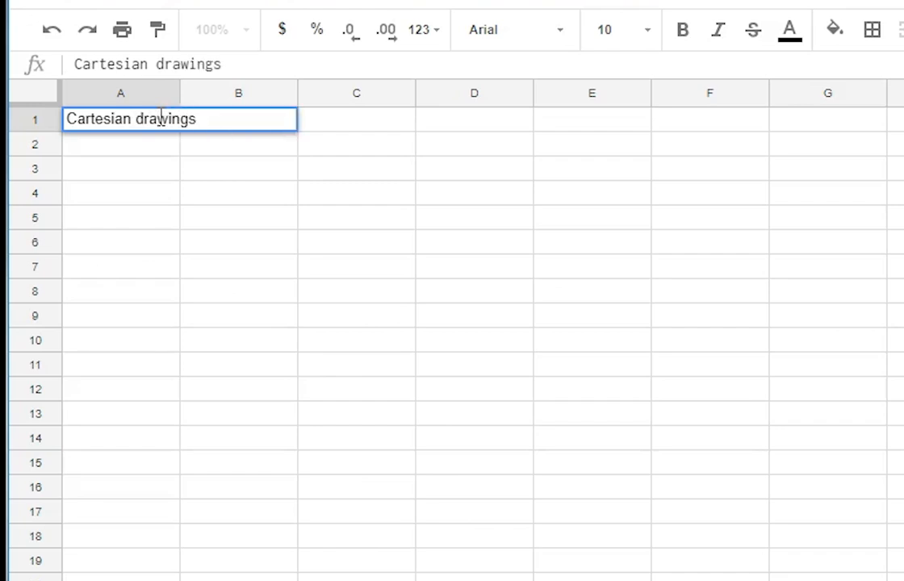
left_click(121, 143)
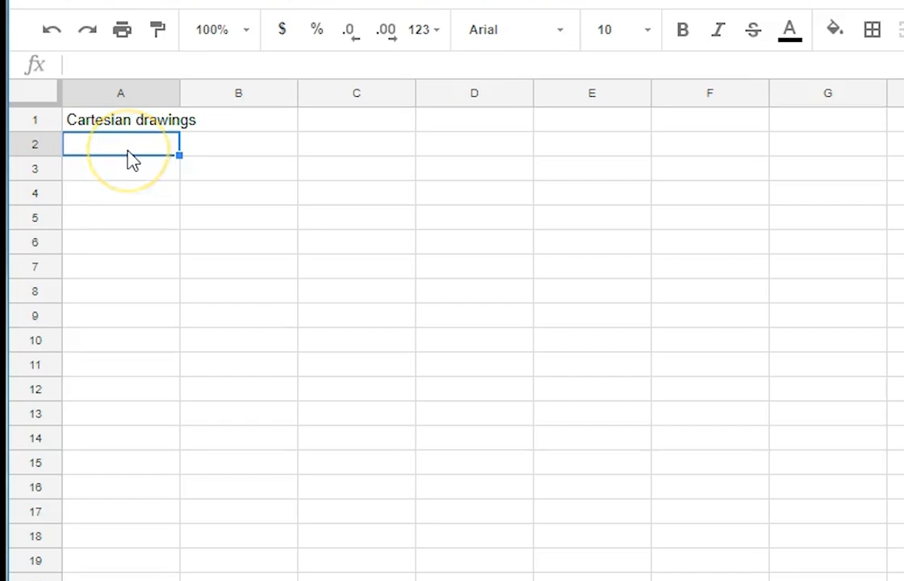
type("x")
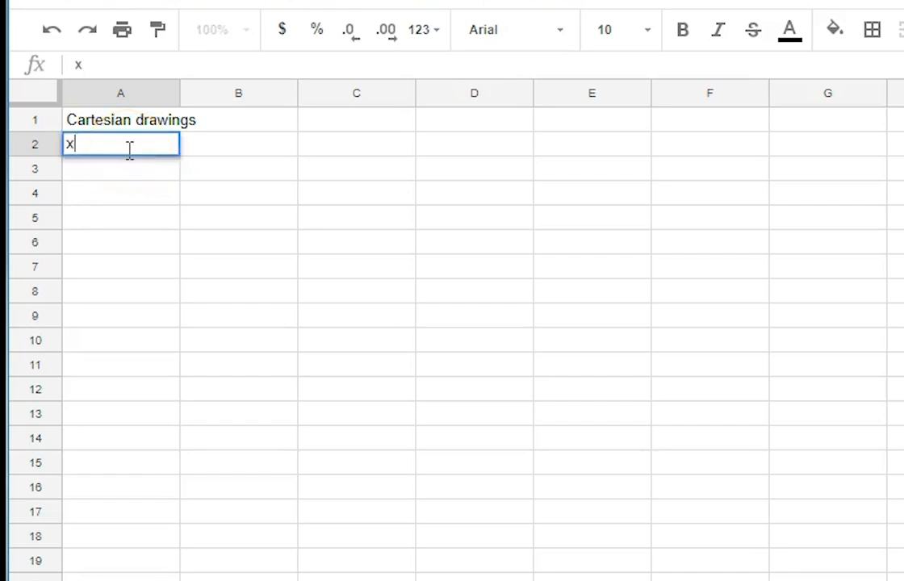
type("y")
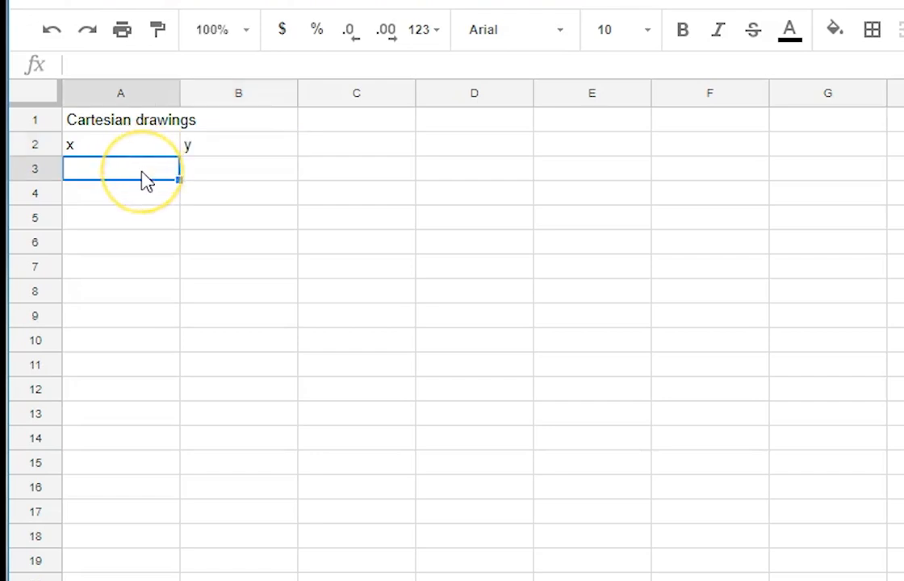
type("0")
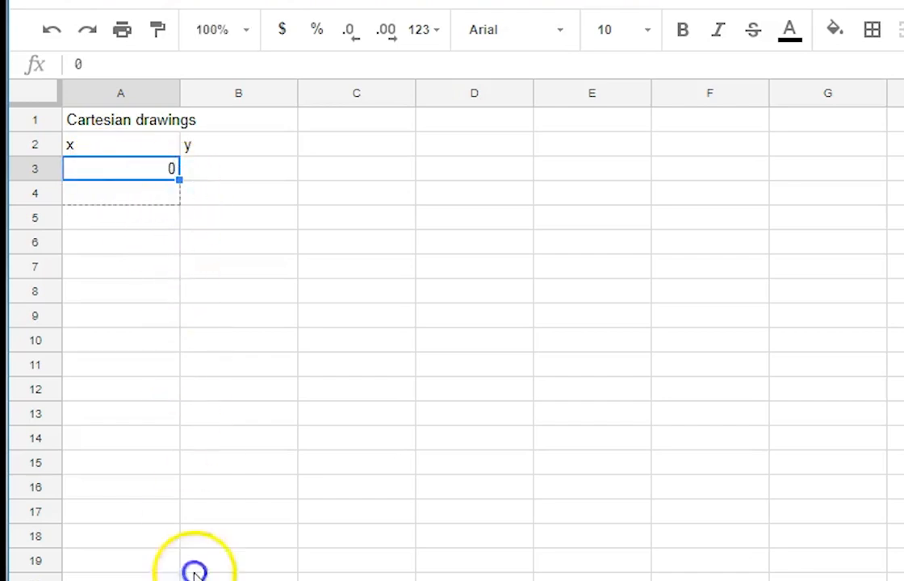
mouse_move(206, 196)
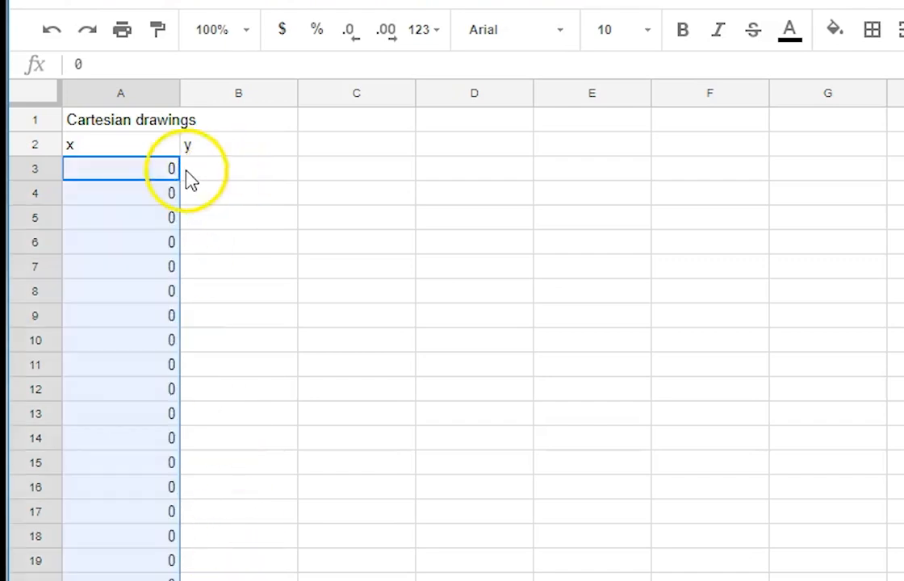
mouse_move(179, 214)
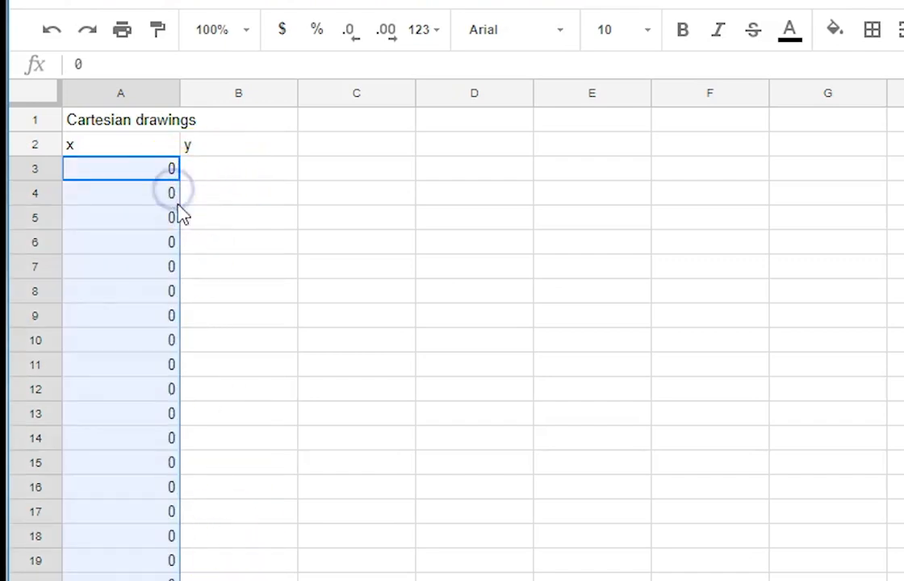
Enter the triangle's points (1,1), (1,5), (2,3), (1,1) in rows 4–7
left_click(122, 192)
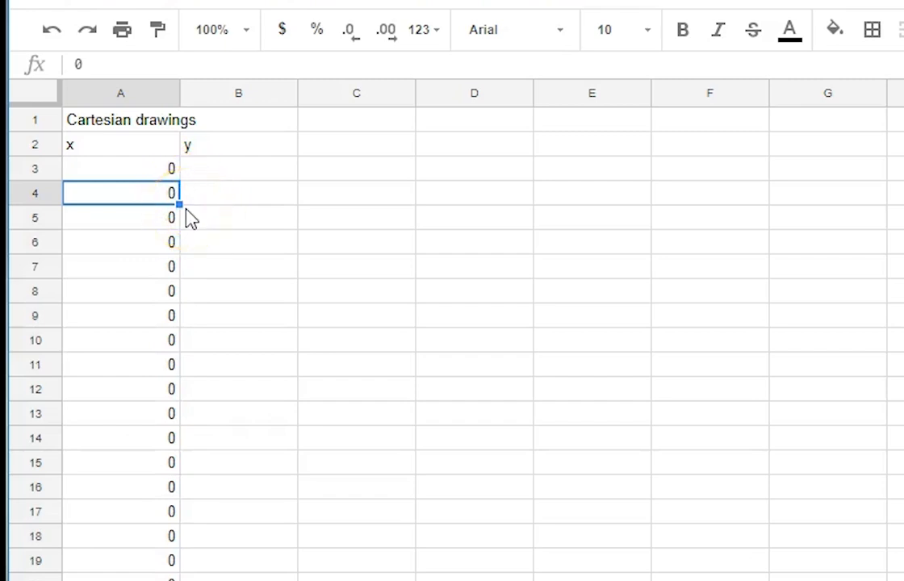
type("1")
left_click(239, 242)
type("3")
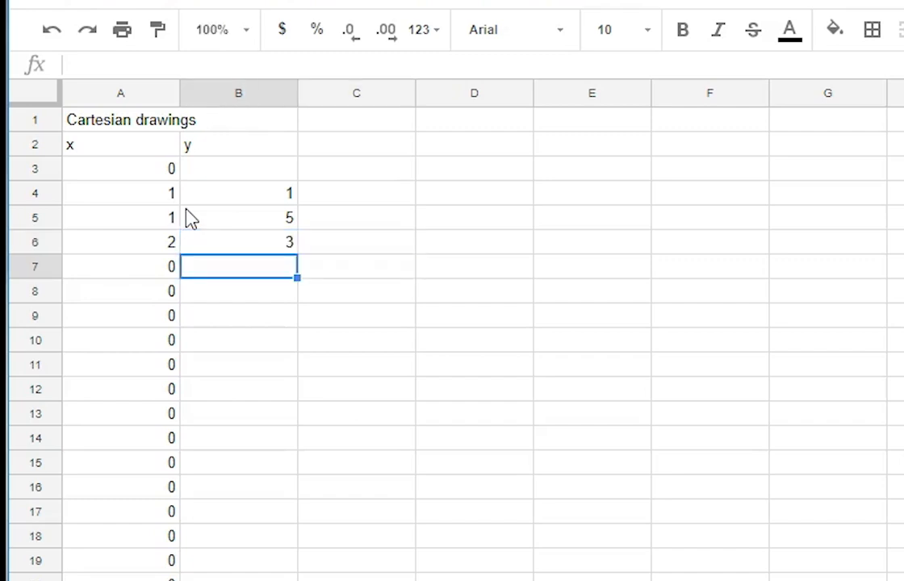
type("1")
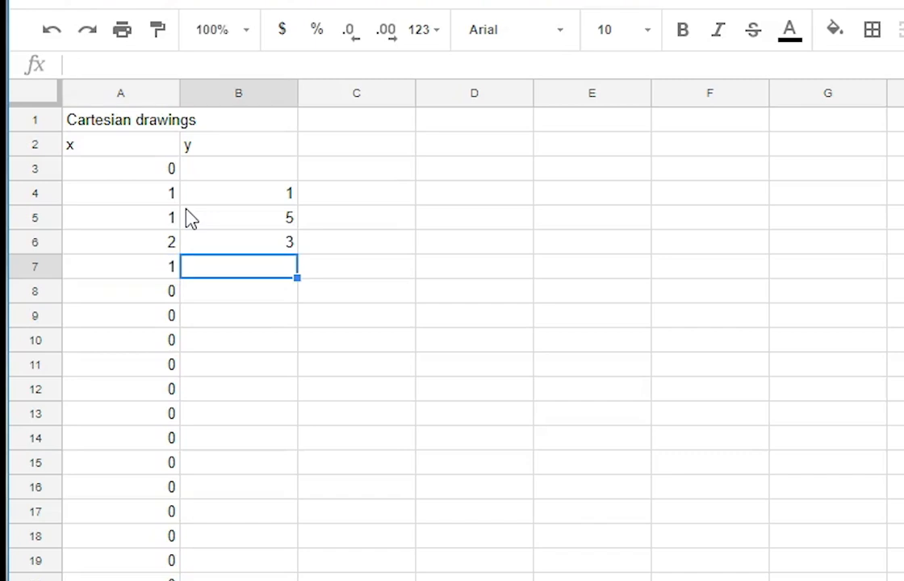
type("1")
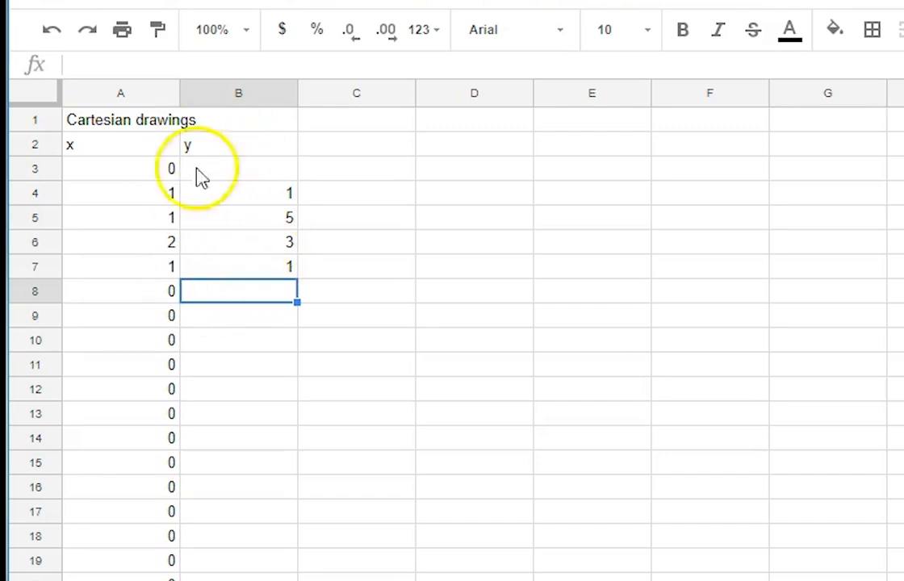
mouse_move(334, 406)
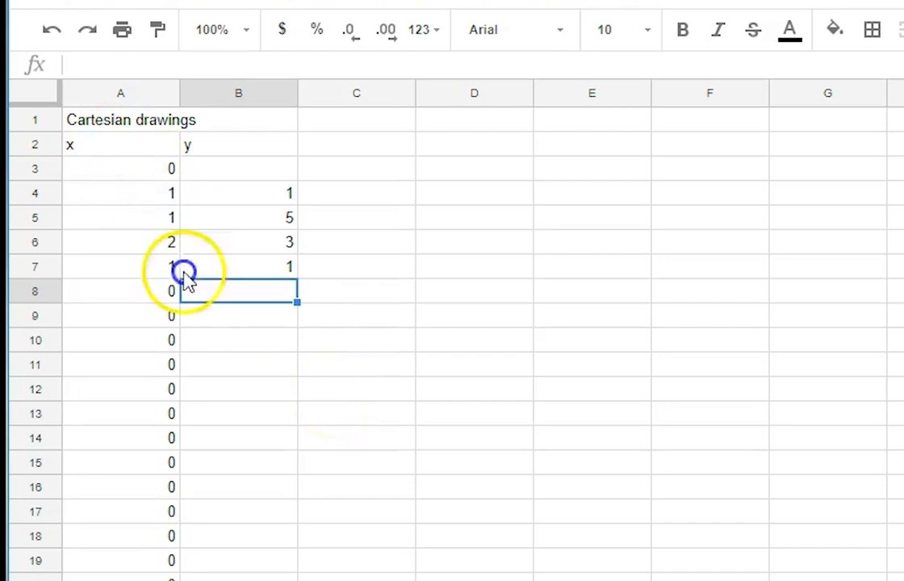
Shade the x and y data columns A2:B light blue
left_click(120, 144)
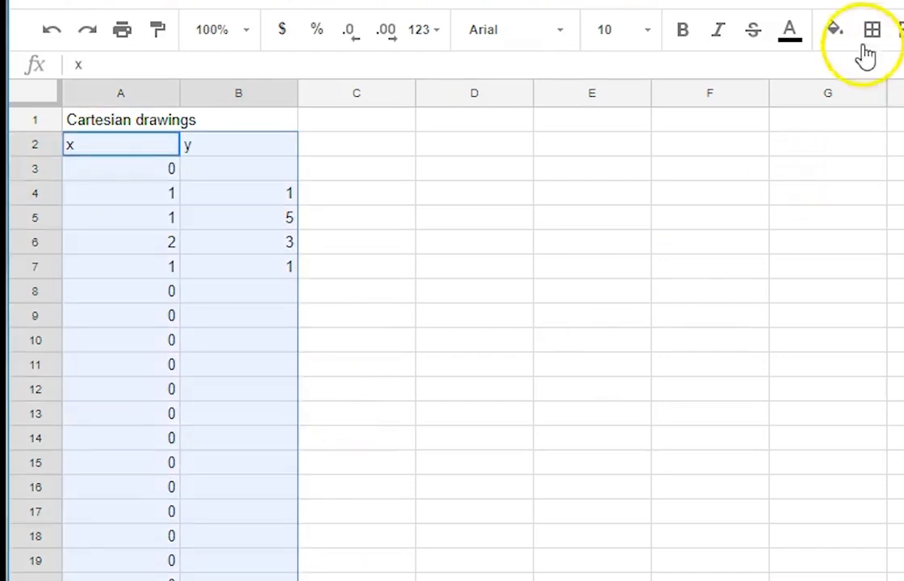
left_click(834, 30)
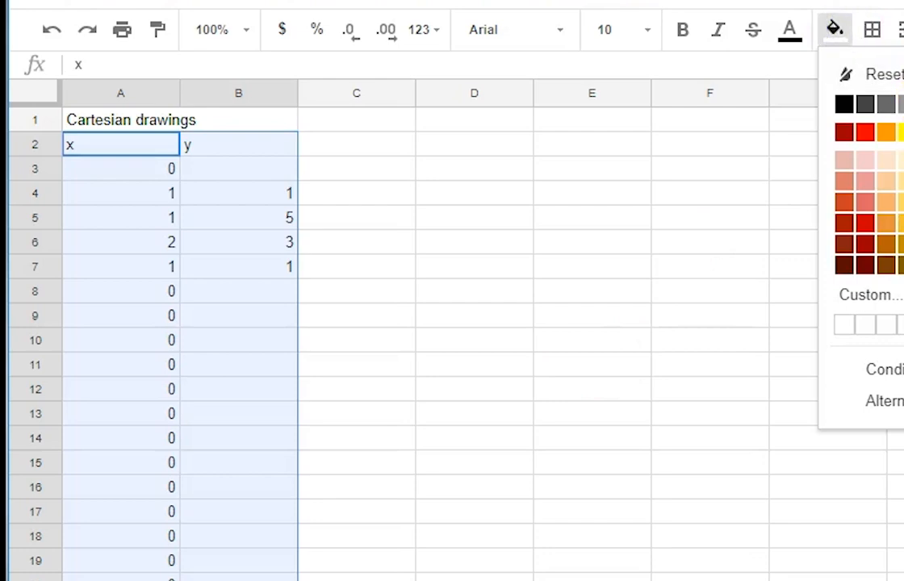
left_click(599, 287)
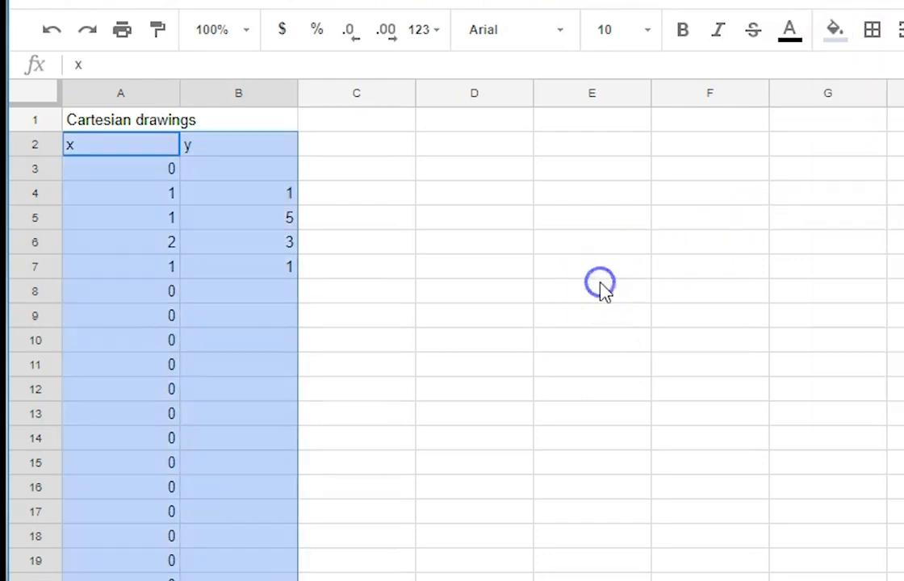
Insert a line chart from the selected x and y data via Insert > Chart
left_click(592, 291)
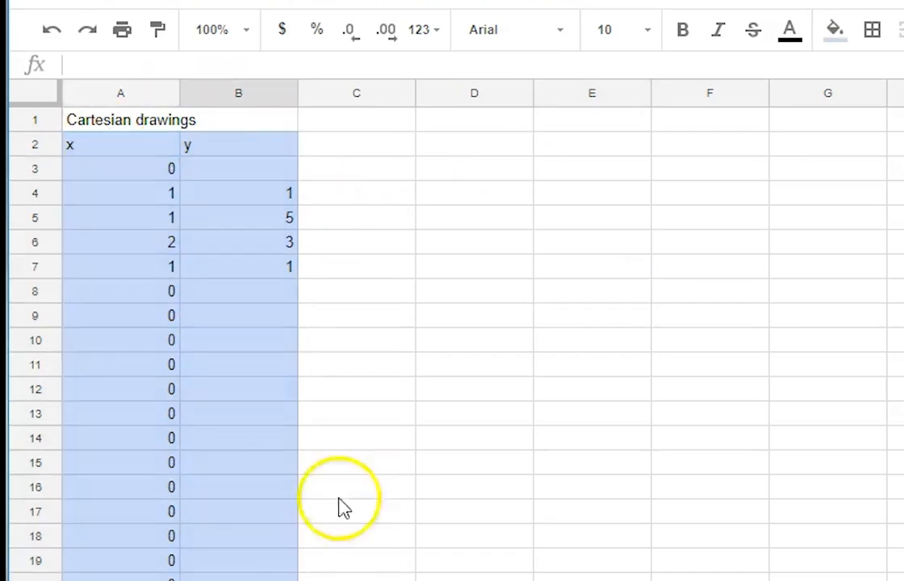
mouse_move(278, 7)
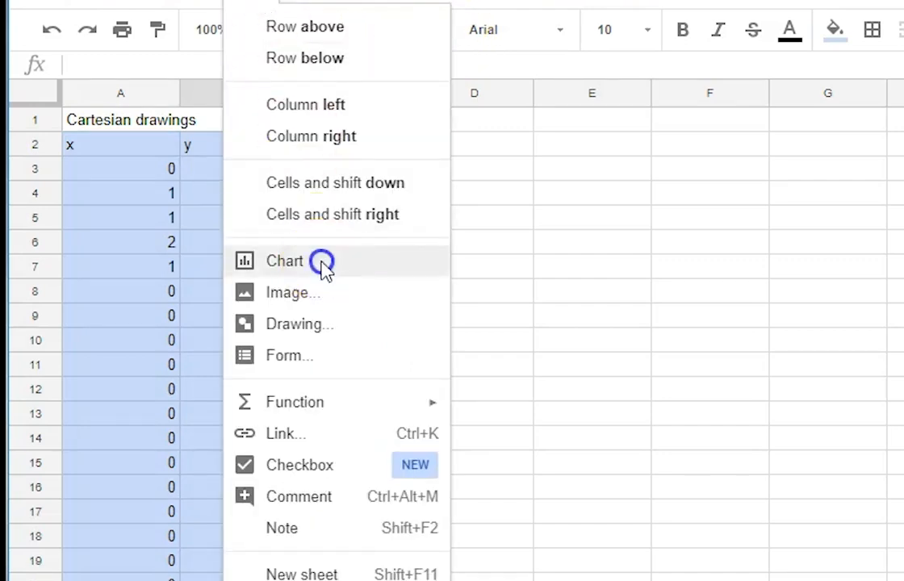
left_click(284, 261)
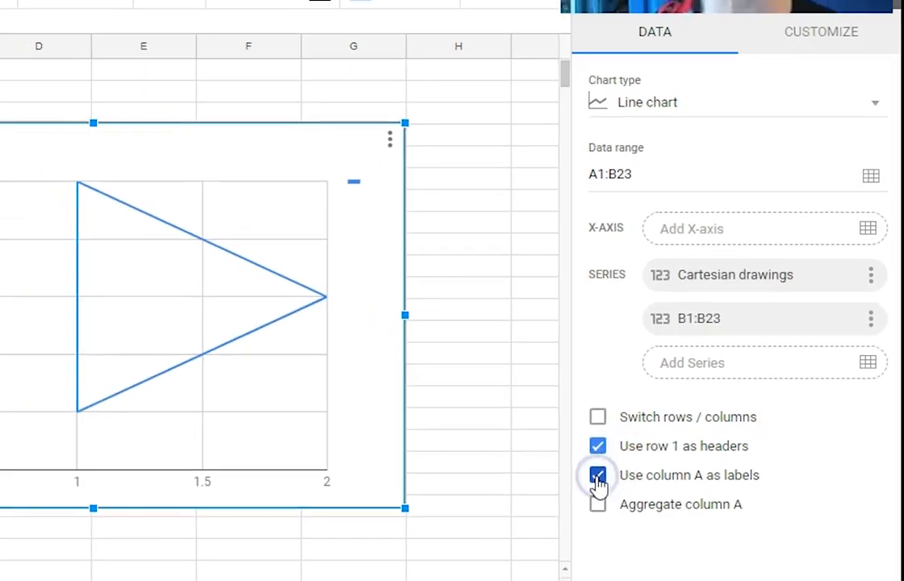
Tick 'Use column A as labels' so column A supplies the triangle's x values
left_click(597, 474)
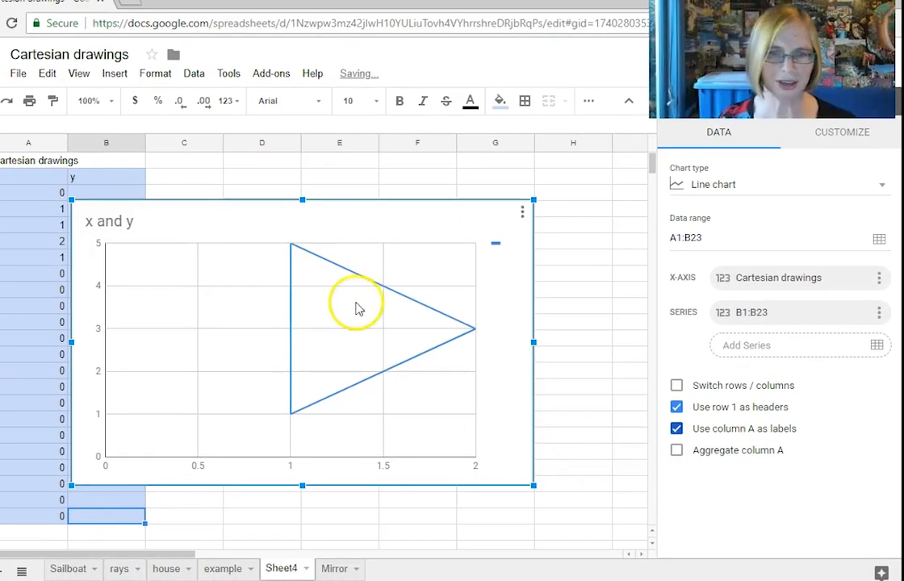
mouse_move(485, 403)
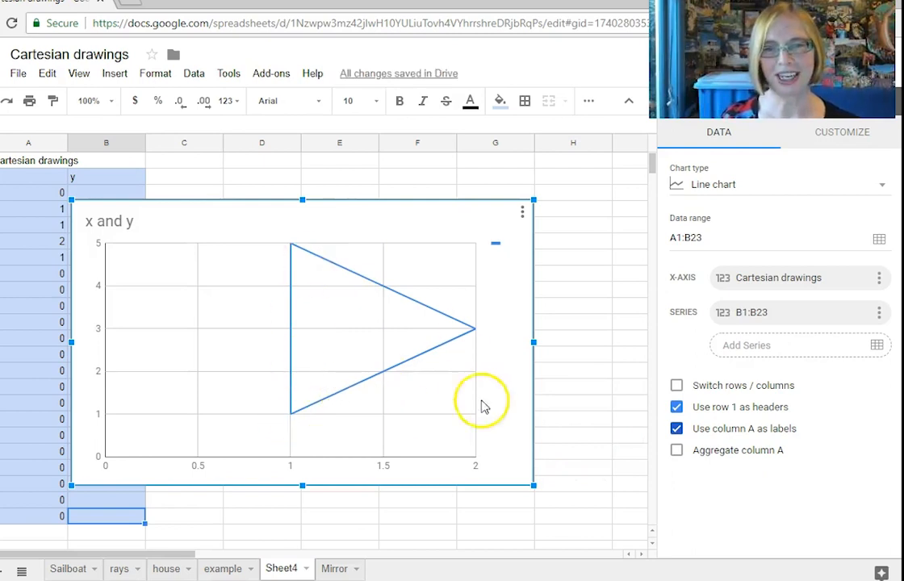
mouse_move(509, 264)
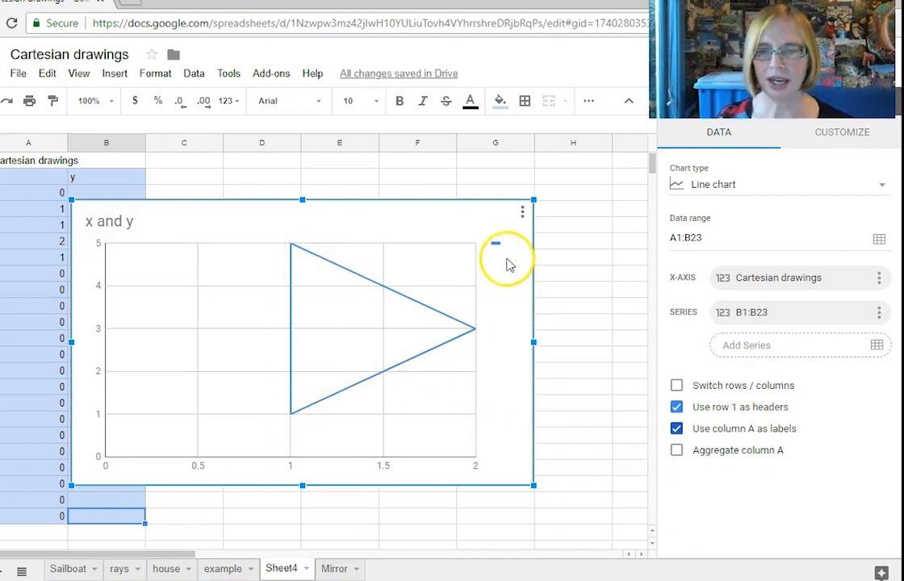
left_click(841, 132)
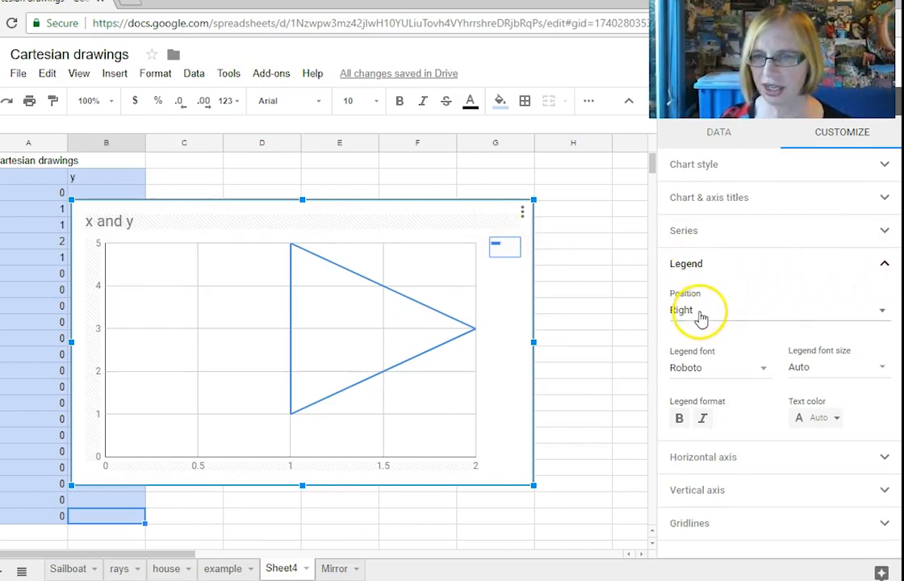
Set the legend position to None and the horizontal axis range to 0–10
left_click(777, 310)
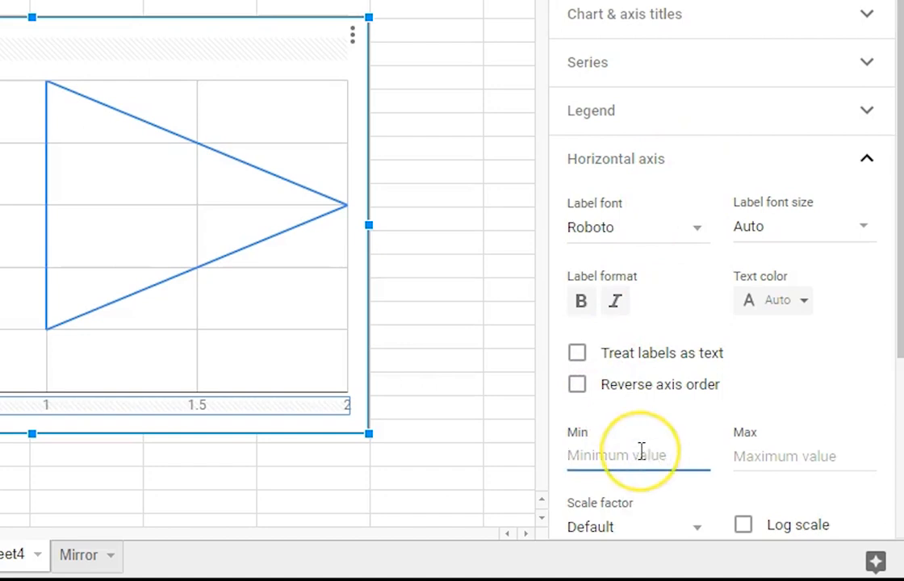
type("0")
left_click(804, 457)
type("1")
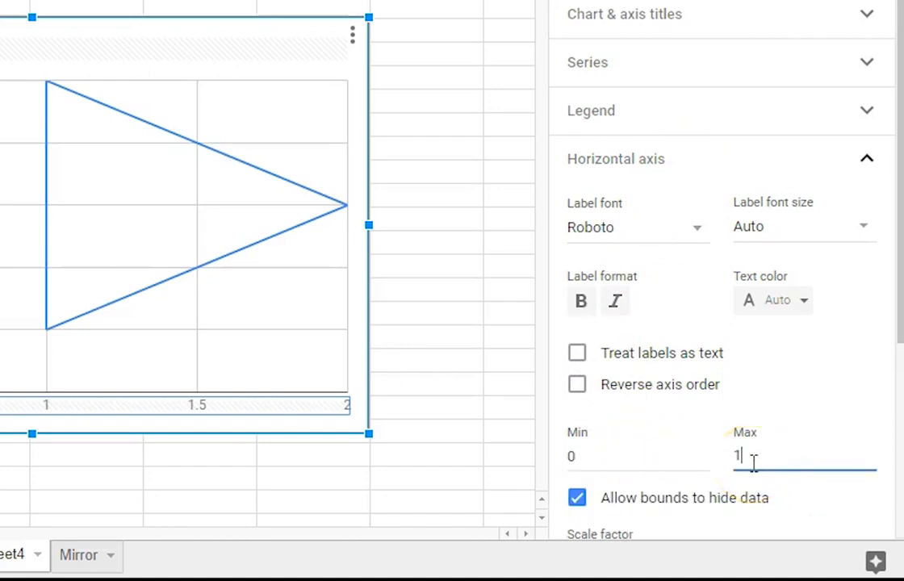
type("0")
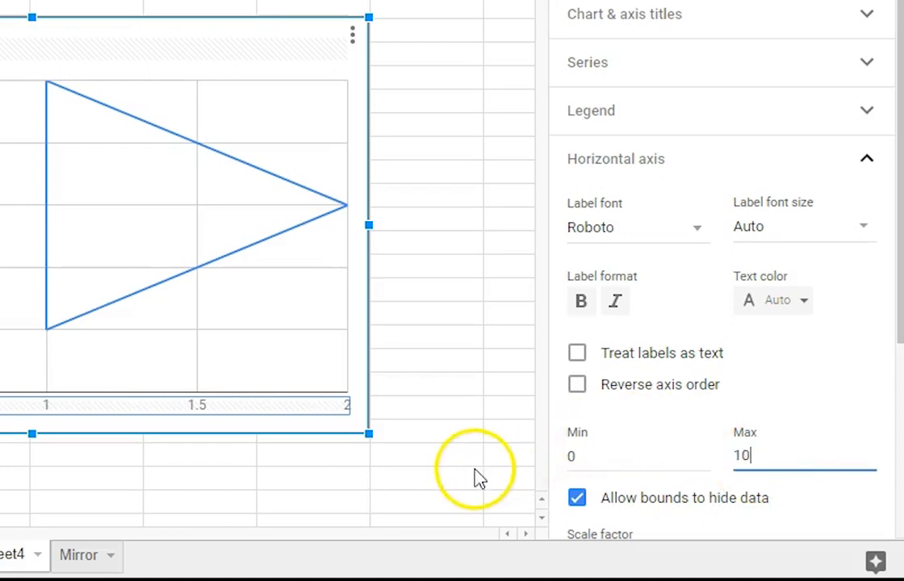
mouse_move(503, 464)
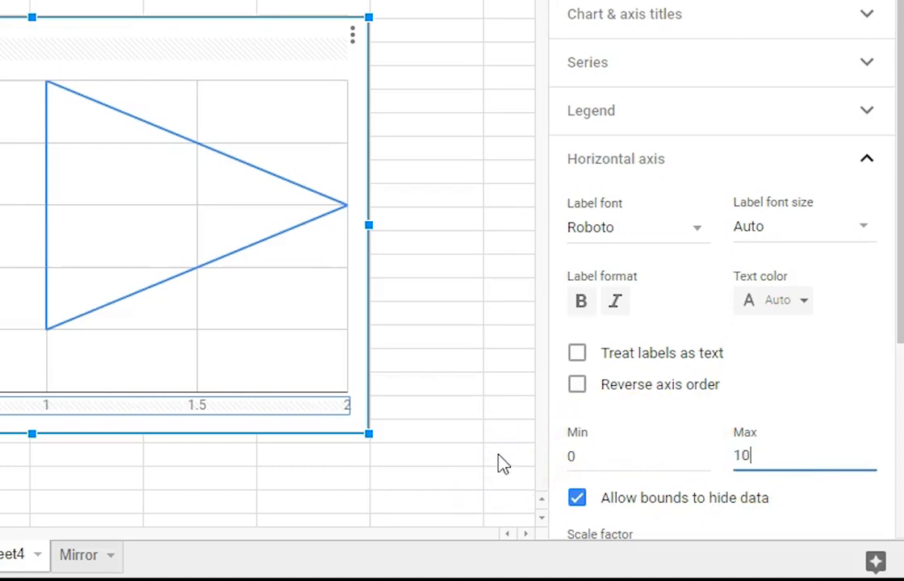
mouse_move(333, 472)
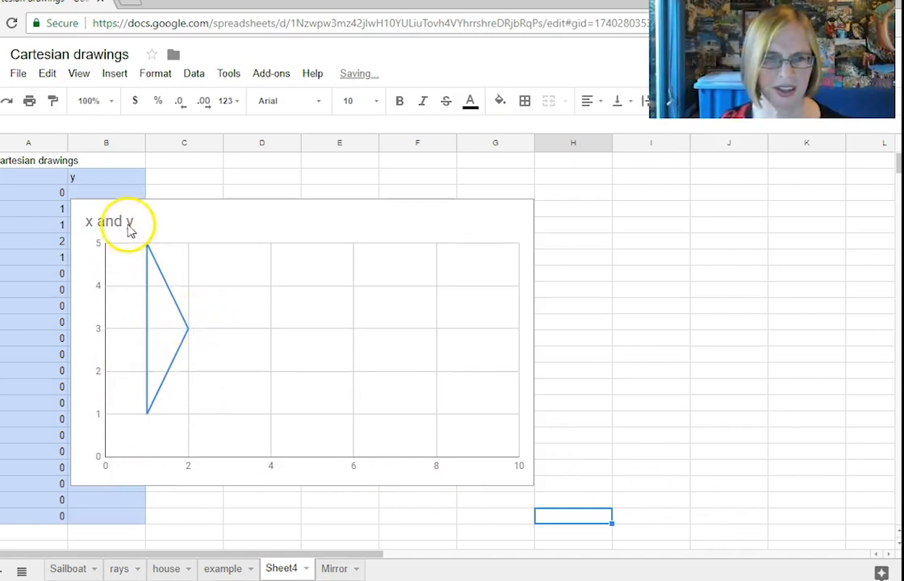
left_click(127, 224)
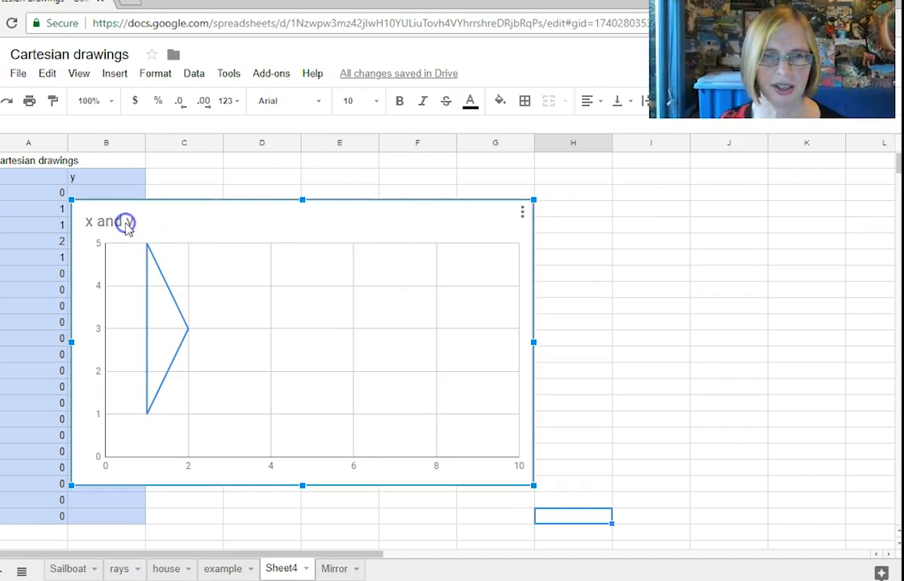
Retitle the chart 'Drawing' and set the vertical axis minimum to 0
double_click(110, 222)
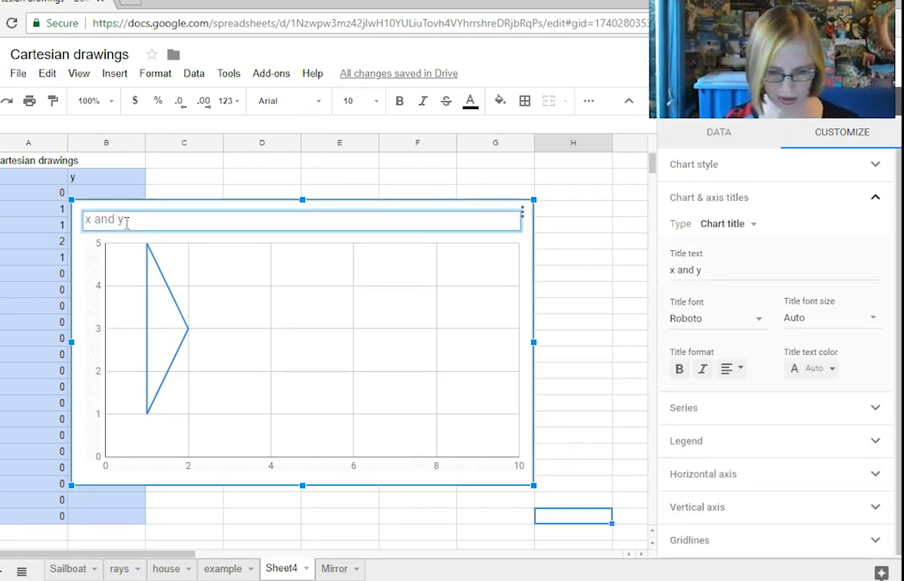
type("drawing")
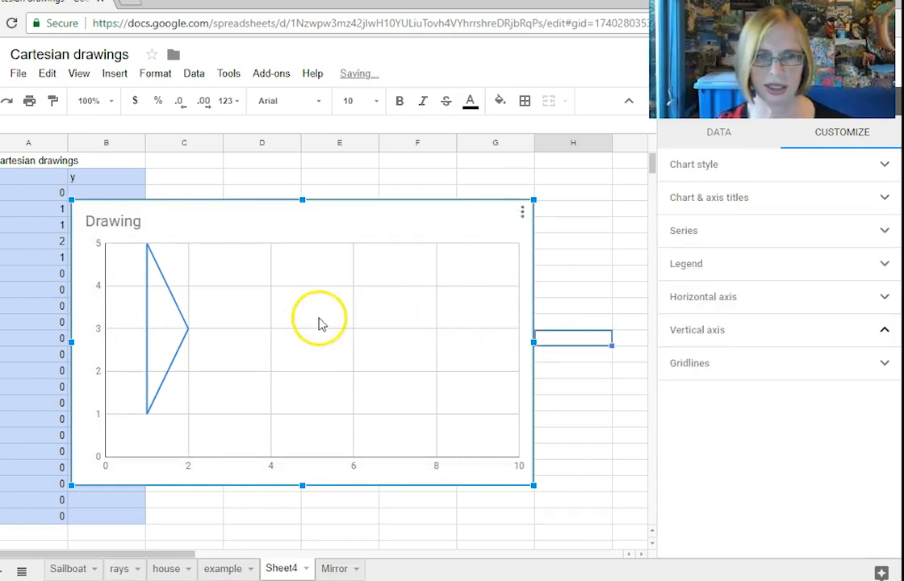
left_click(884, 330)
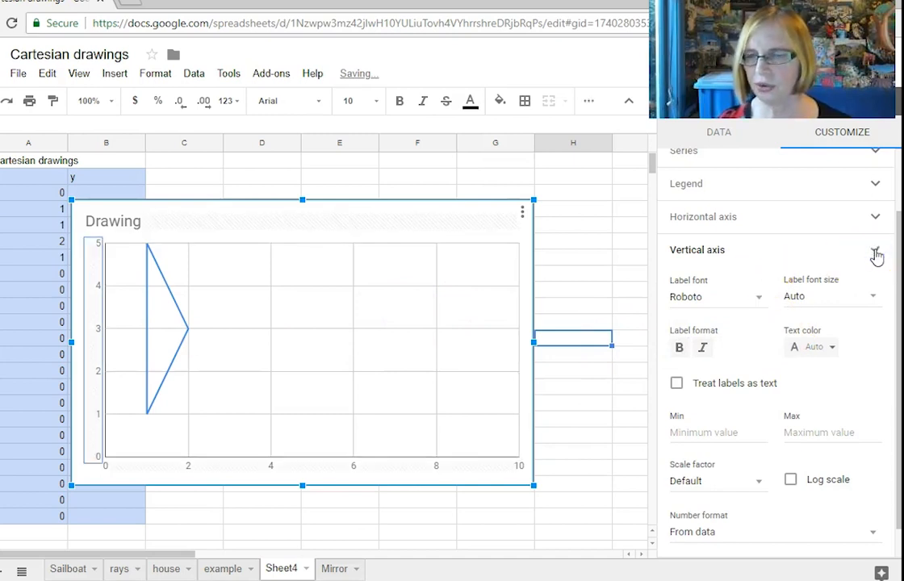
left_click(875, 249)
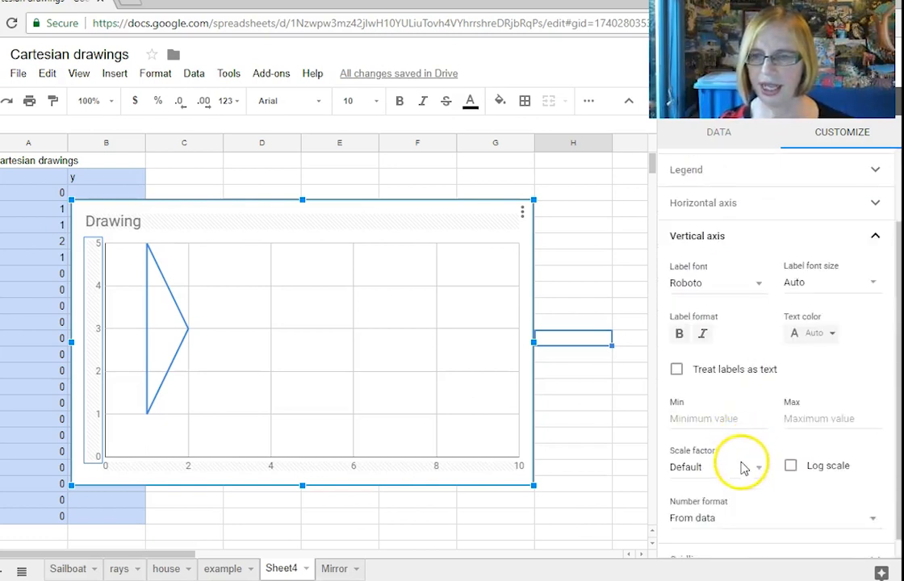
scroll("down", 3)
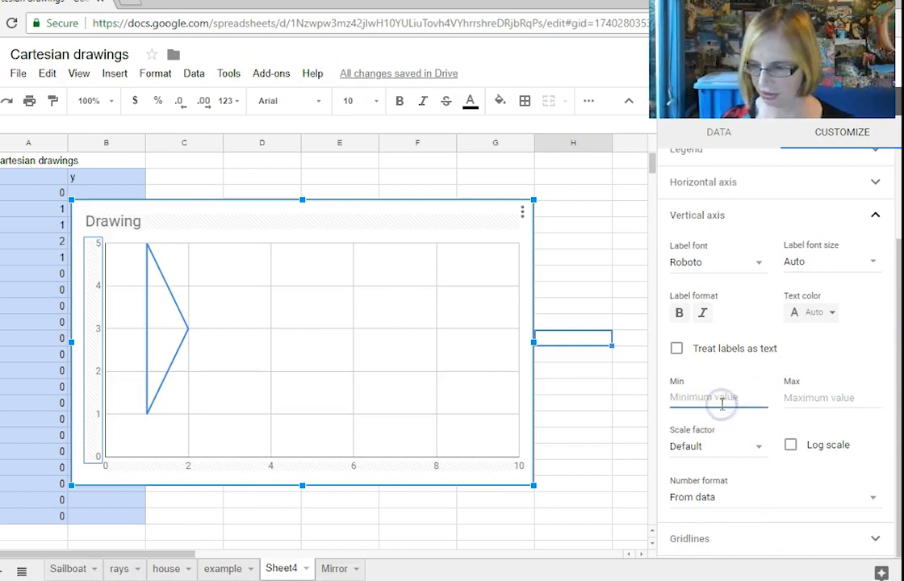
type("0")
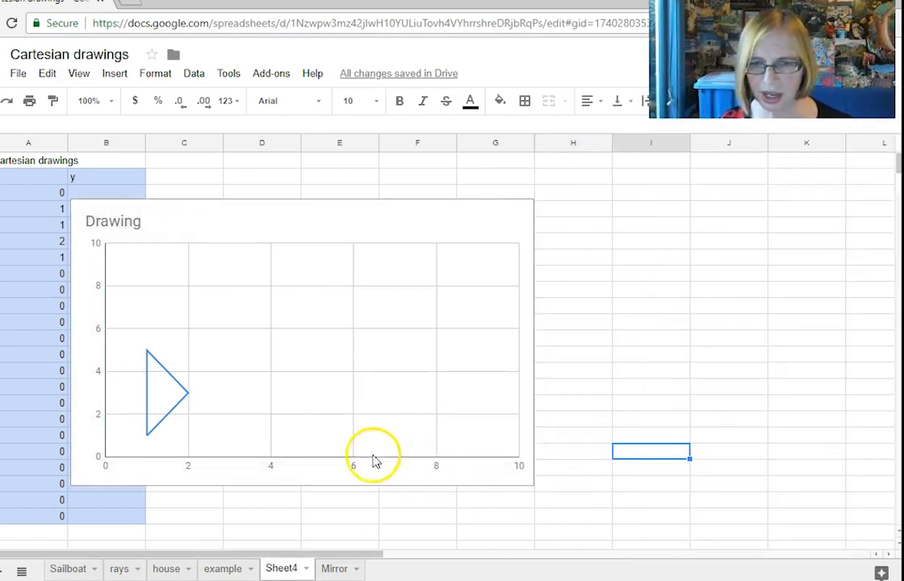
Reopen the Drawing chart's editor and set the minor gridline count to 1
left_click(468, 311)
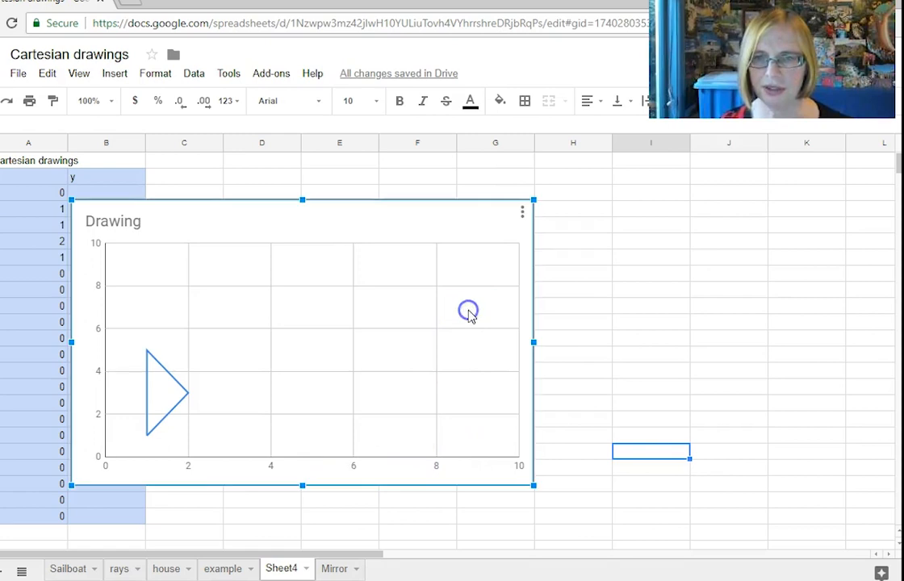
mouse_move(729, 178)
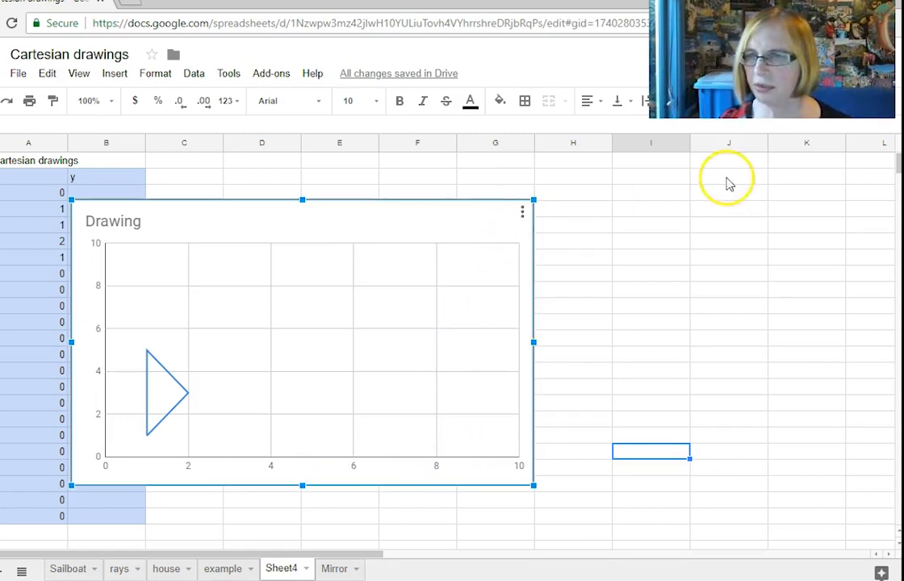
mouse_move(469, 329)
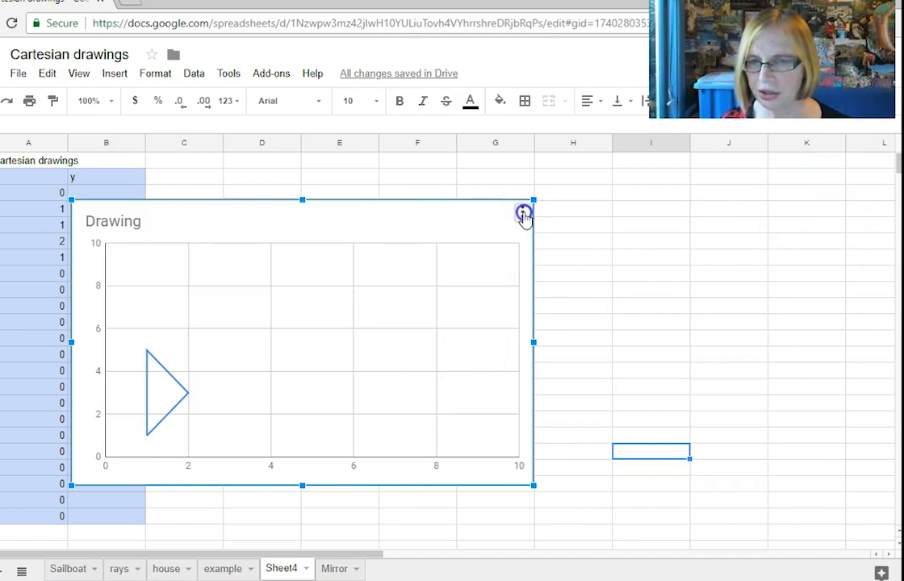
left_click(522, 211)
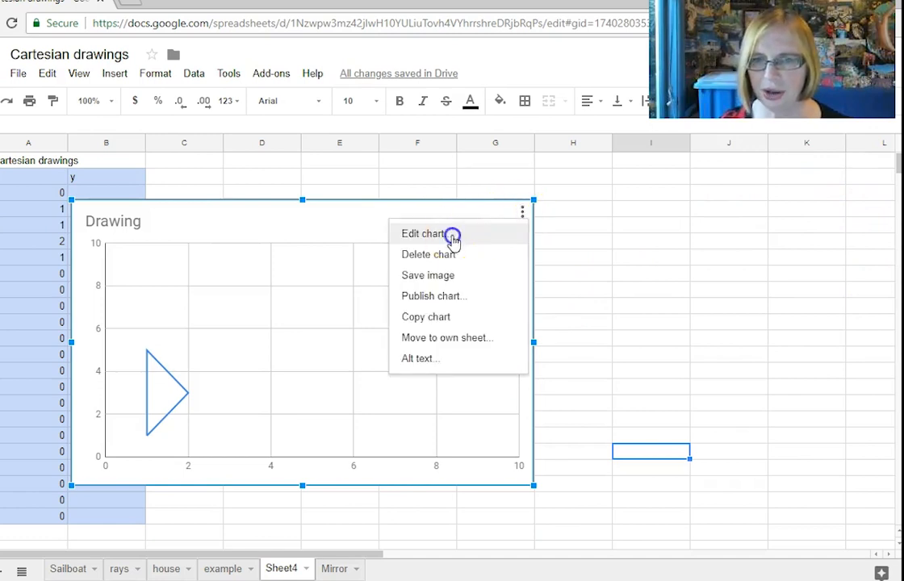
left_click(423, 233)
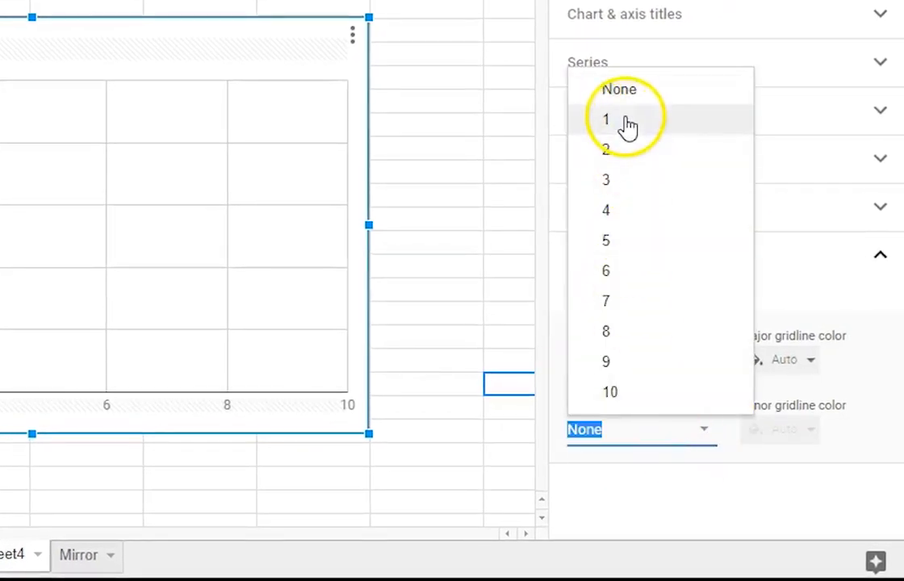
left_click(605, 119)
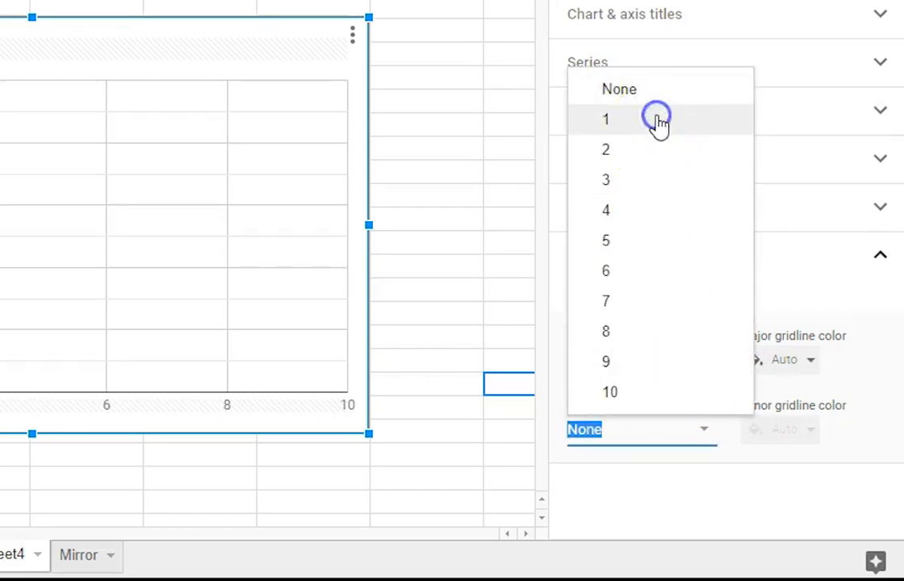
left_click(605, 118)
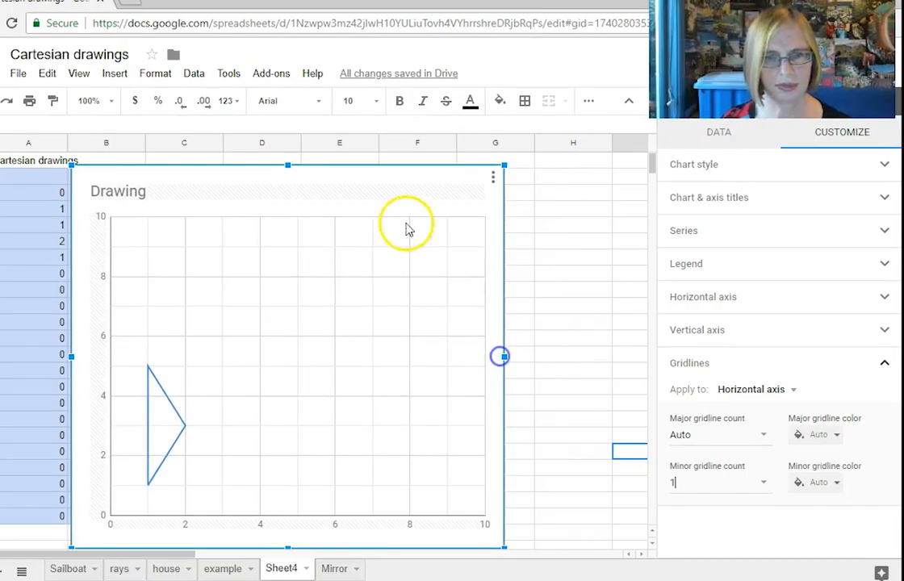
Drag the Drawing chart right past column B to uncover the data
left_click_drag(500, 356, 597, 360)
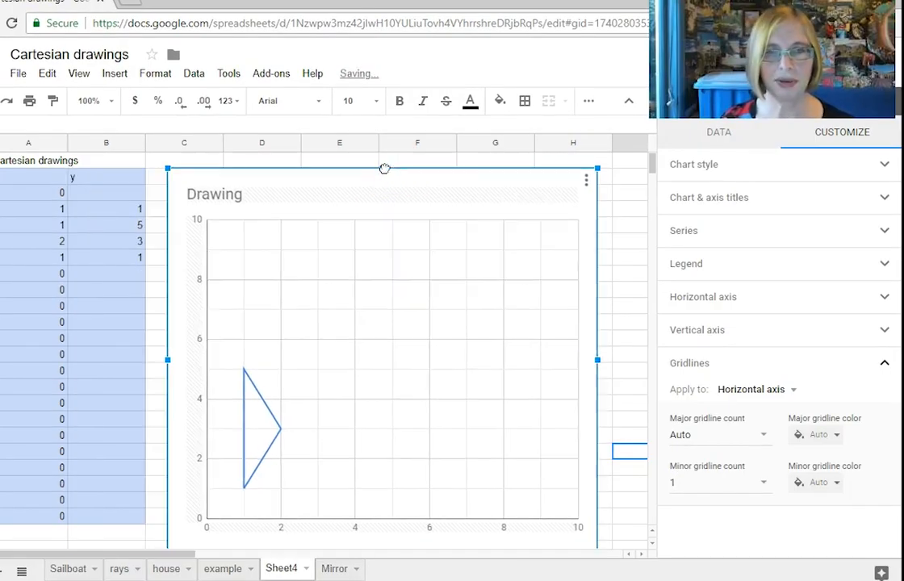
mouse_move(613, 404)
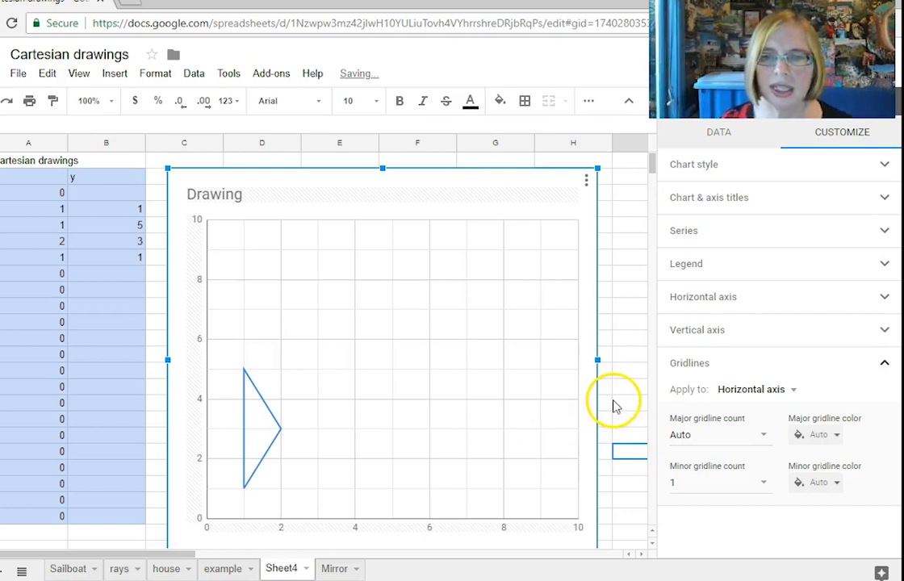
mouse_move(622, 387)
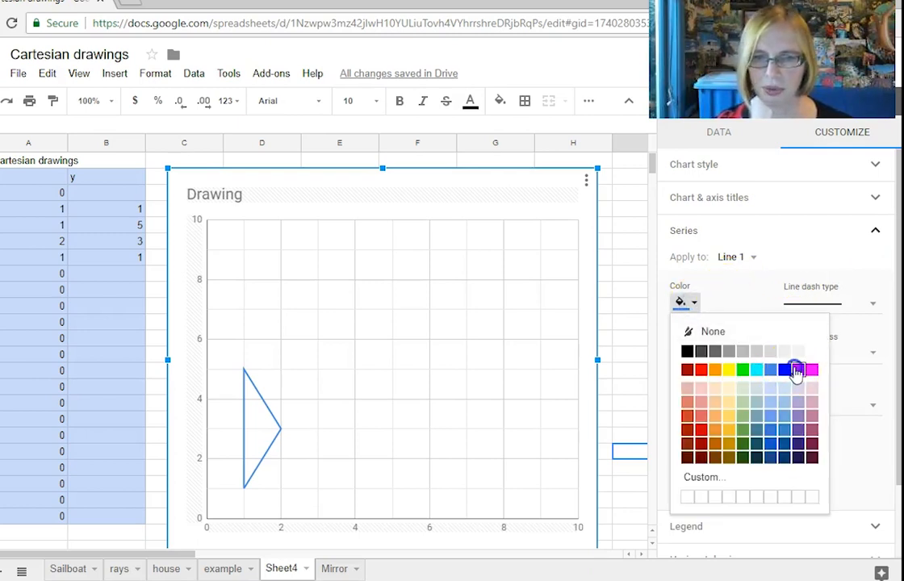
Style the Drawing series with a purple 4px line and 10px triangle point markers
left_click(795, 370)
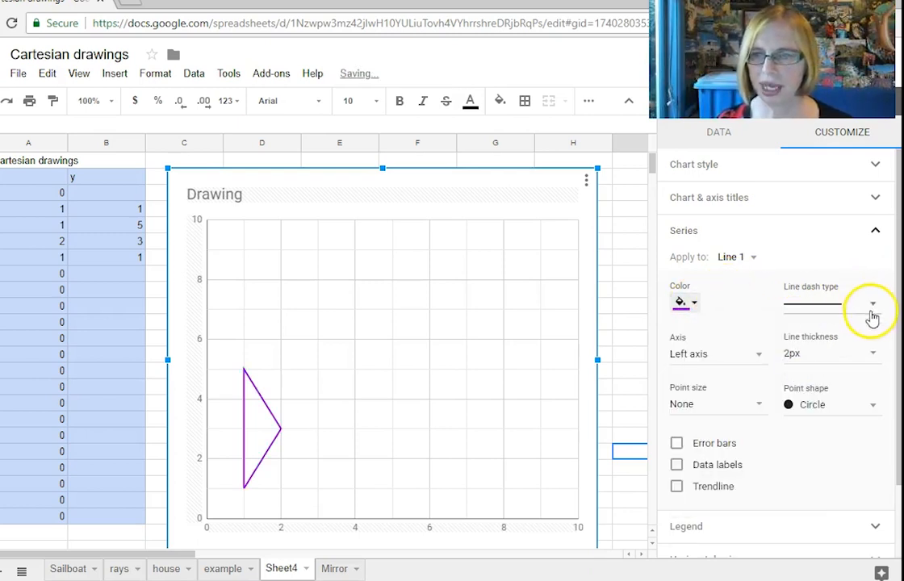
left_click(871, 353)
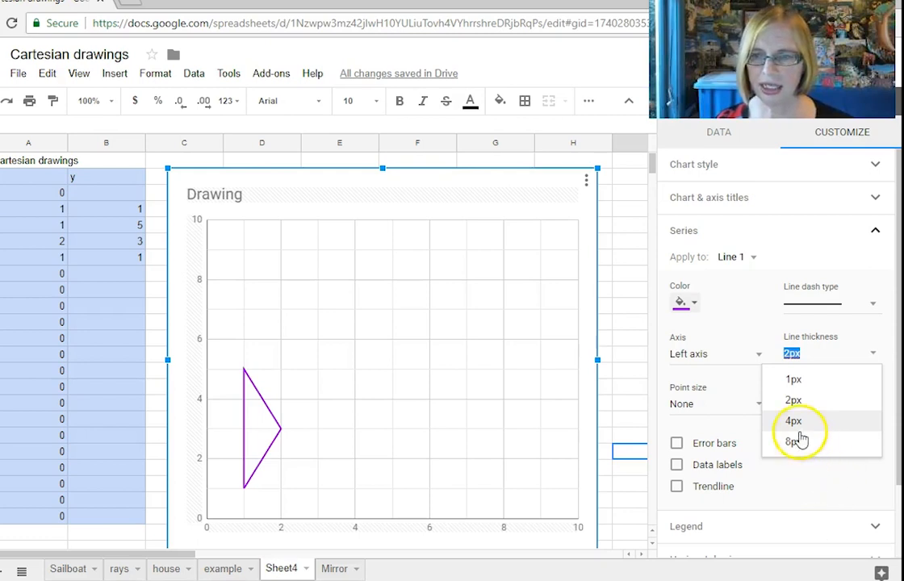
left_click(793, 420)
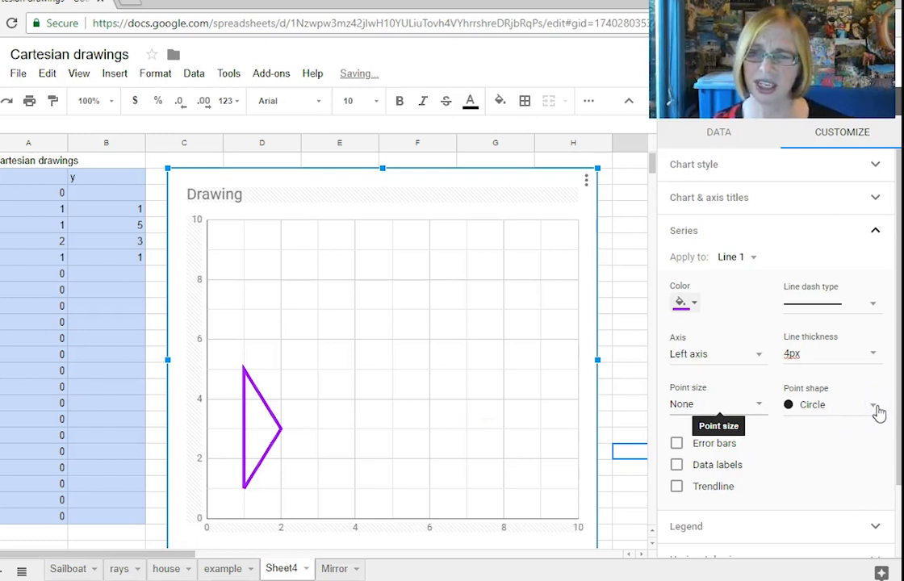
mouse_move(874, 413)
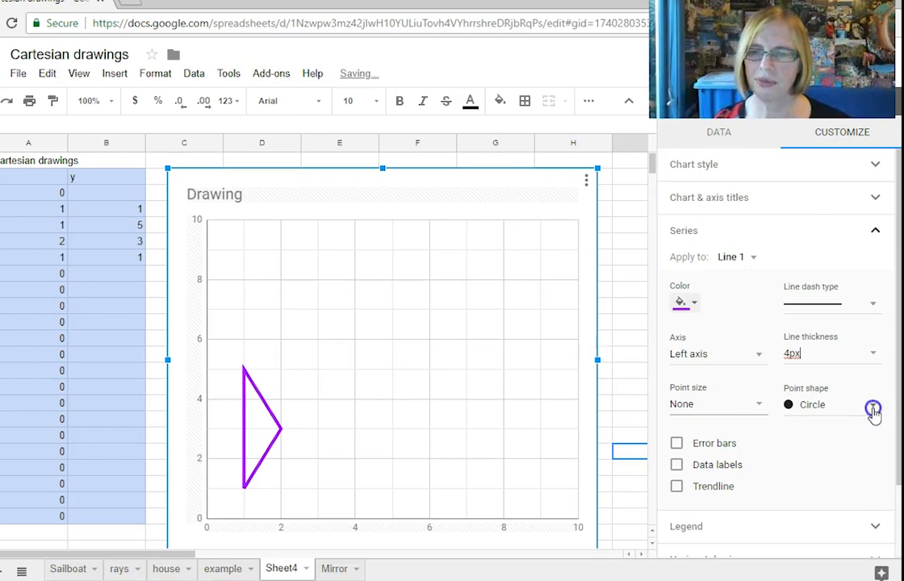
left_click(872, 404)
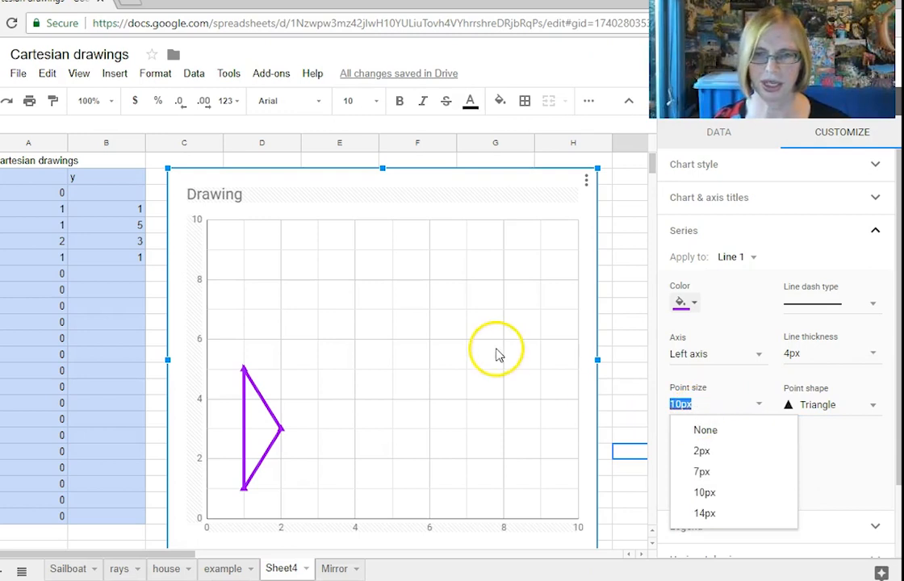
mouse_move(361, 347)
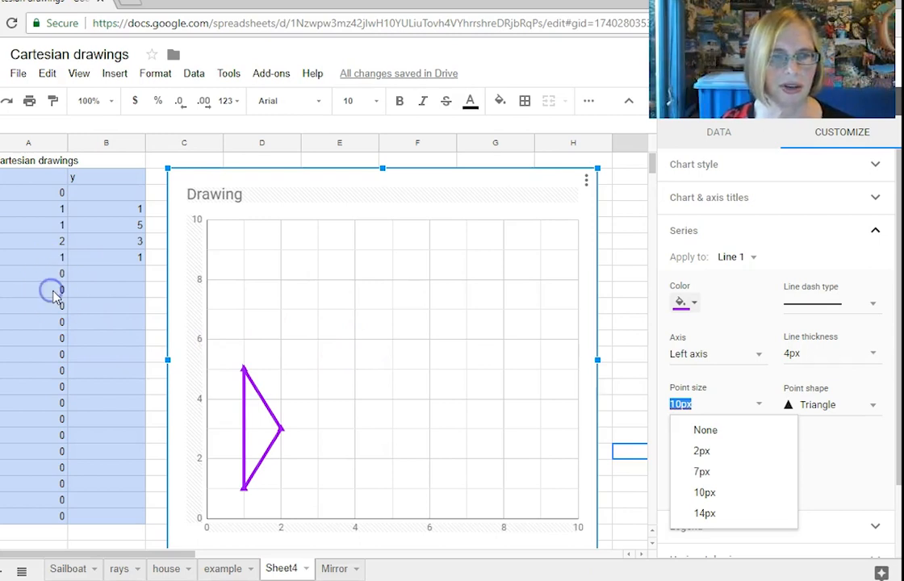
left_click(61, 291)
type("2")
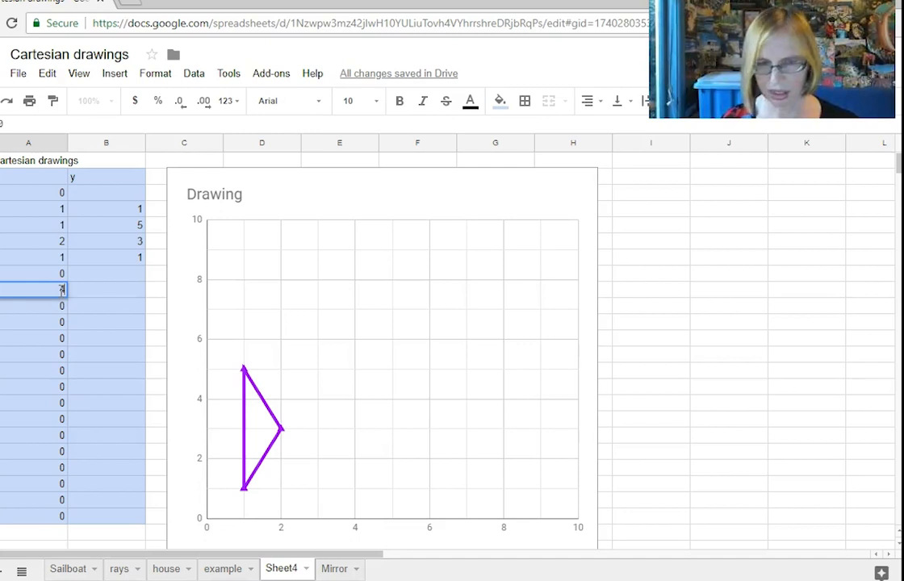
Enter y value 6 for the new x 4 point in column B
type("6")
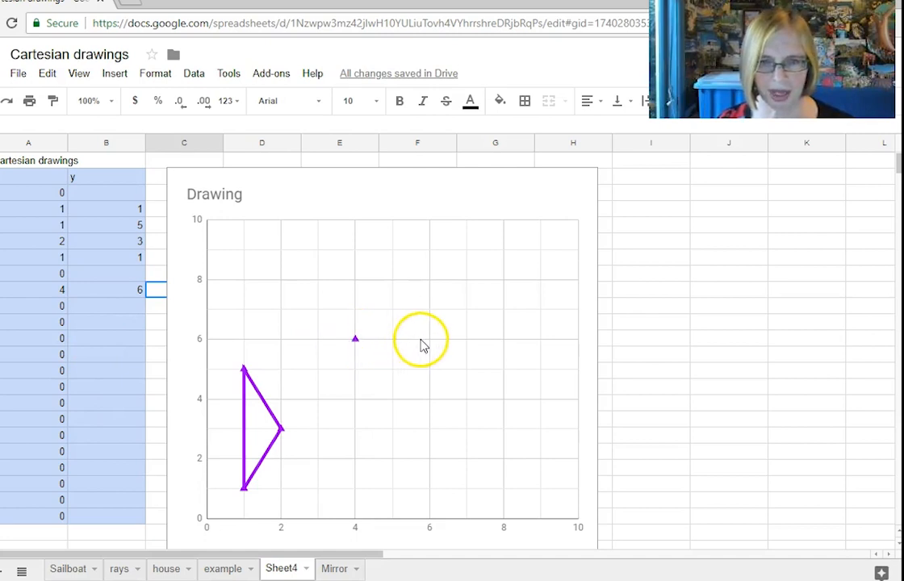
mouse_move(52, 305)
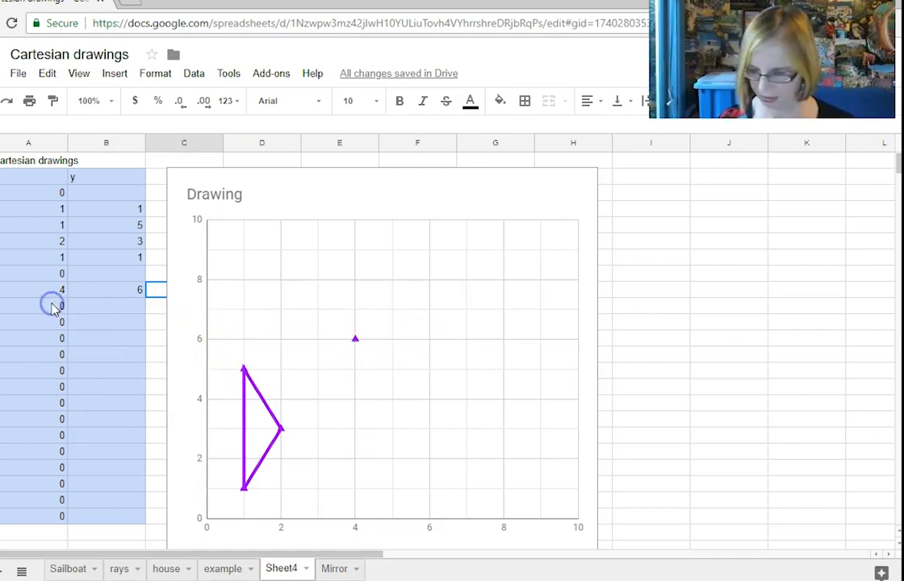
left_click(32, 305)
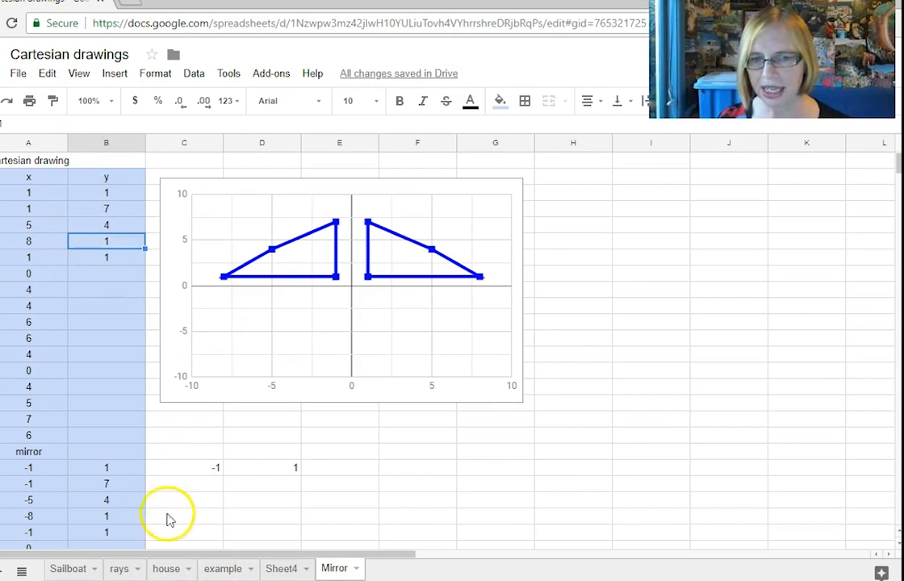
mouse_move(30, 468)
type("8")
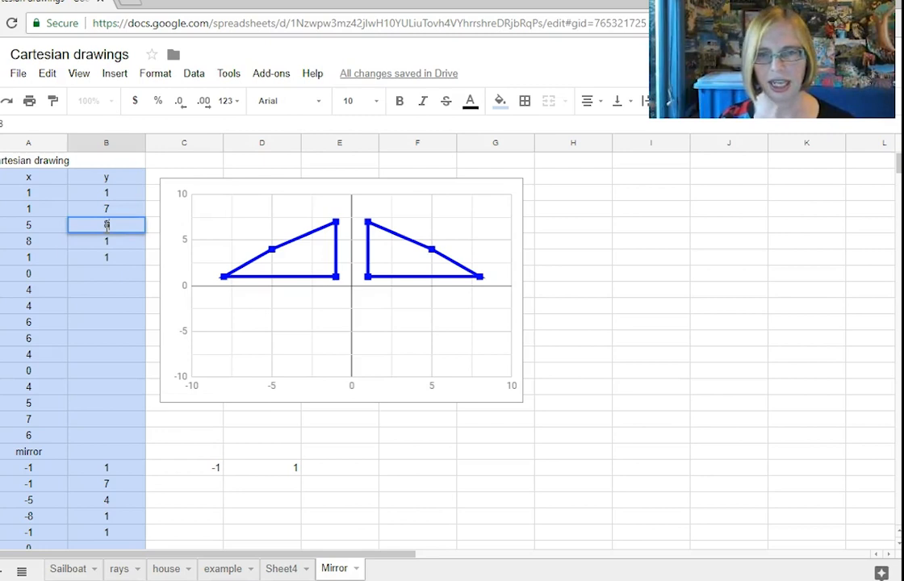
Set the Mirror sheet y values to 8 at x 5 and 4 at x 8
left_click(106, 224)
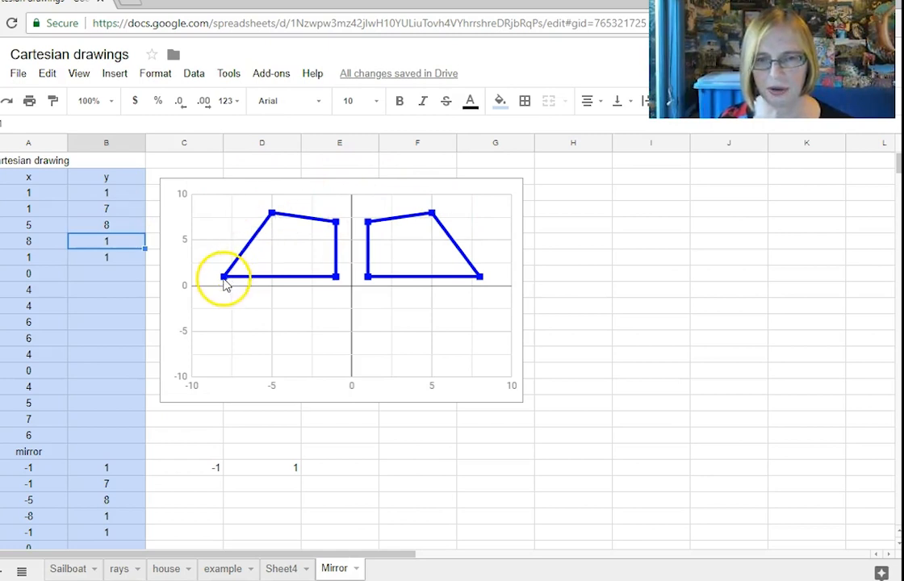
mouse_move(480, 287)
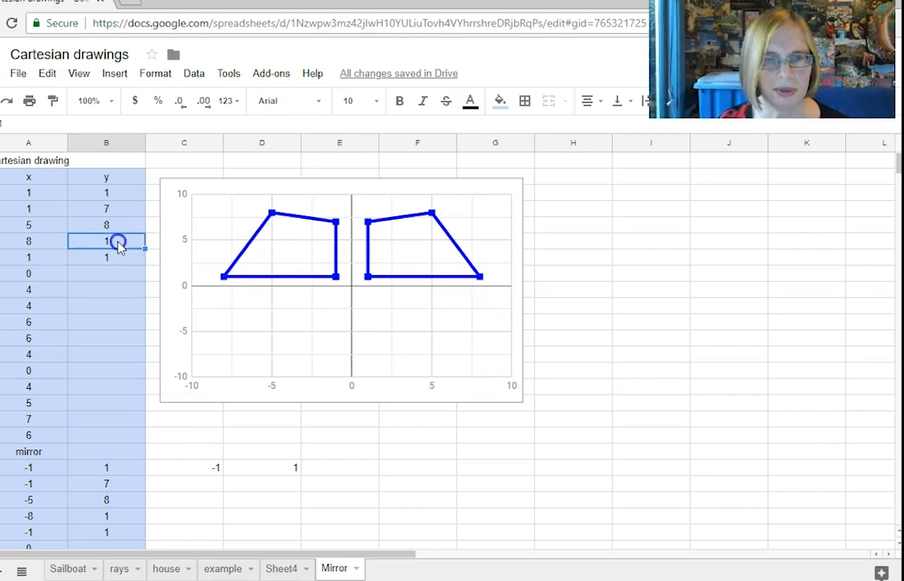
type("4")
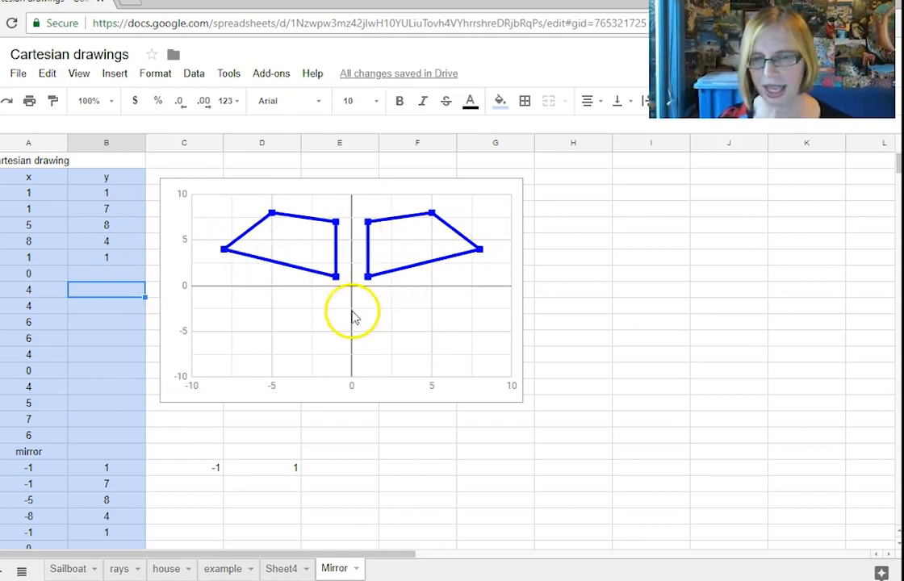
mouse_move(686, 302)
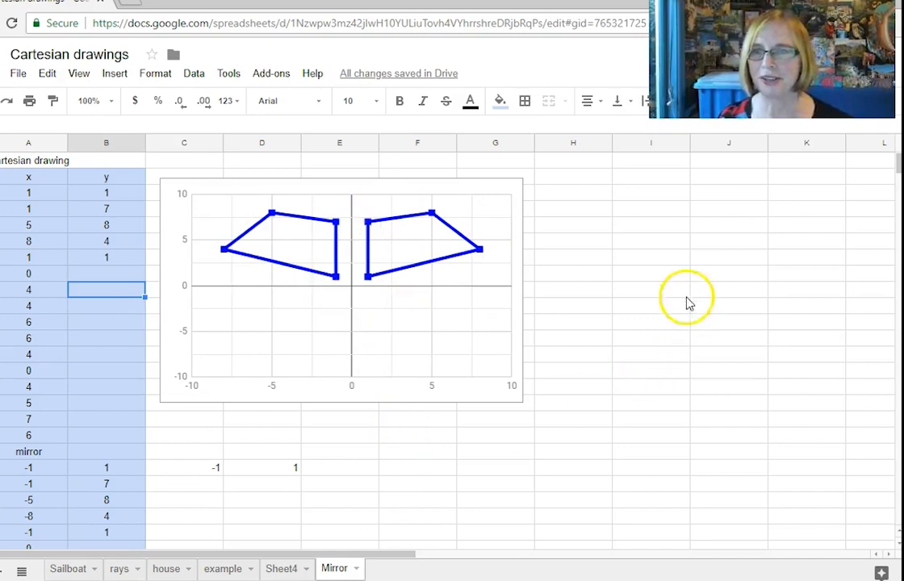